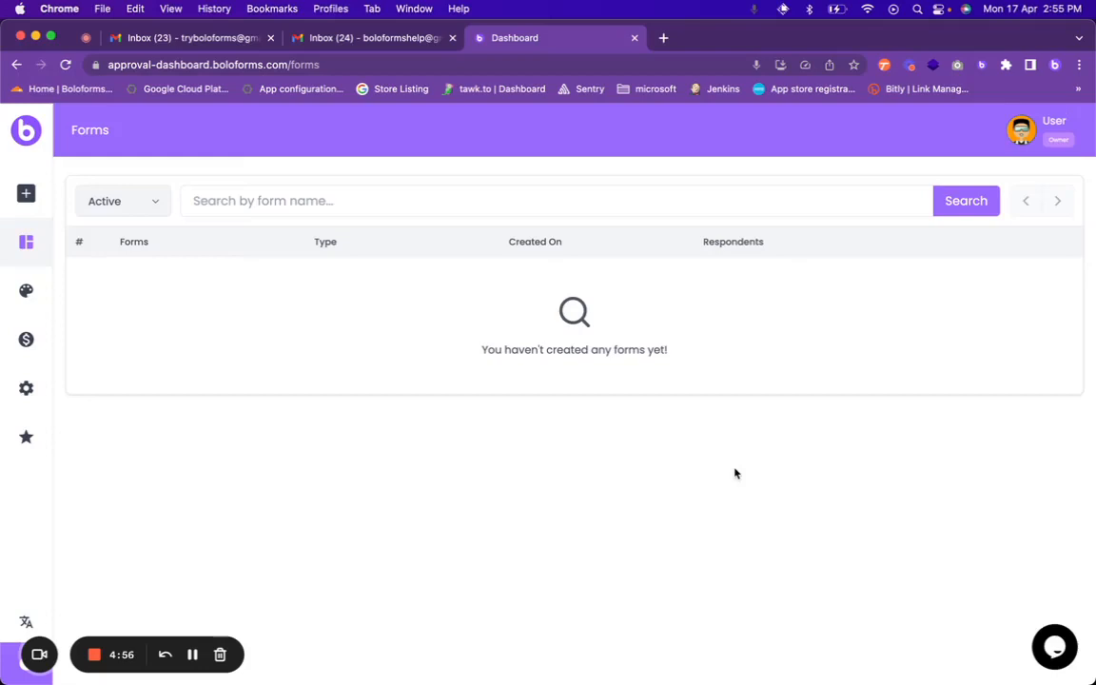
mouse_move(698, 592)
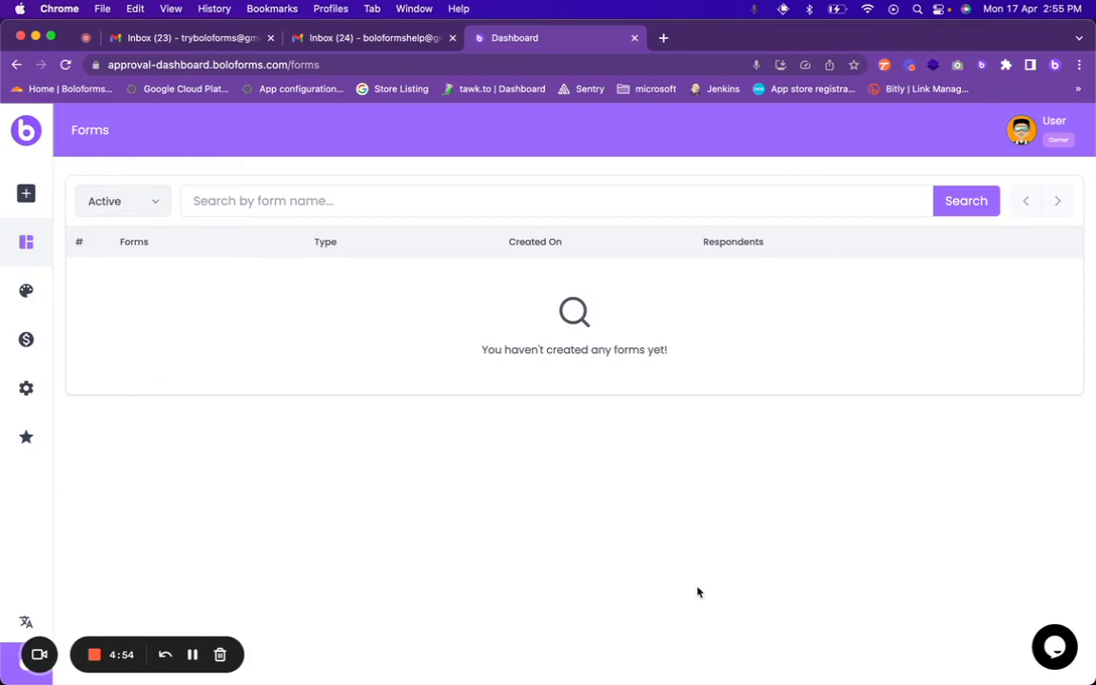
mouse_move(741, 372)
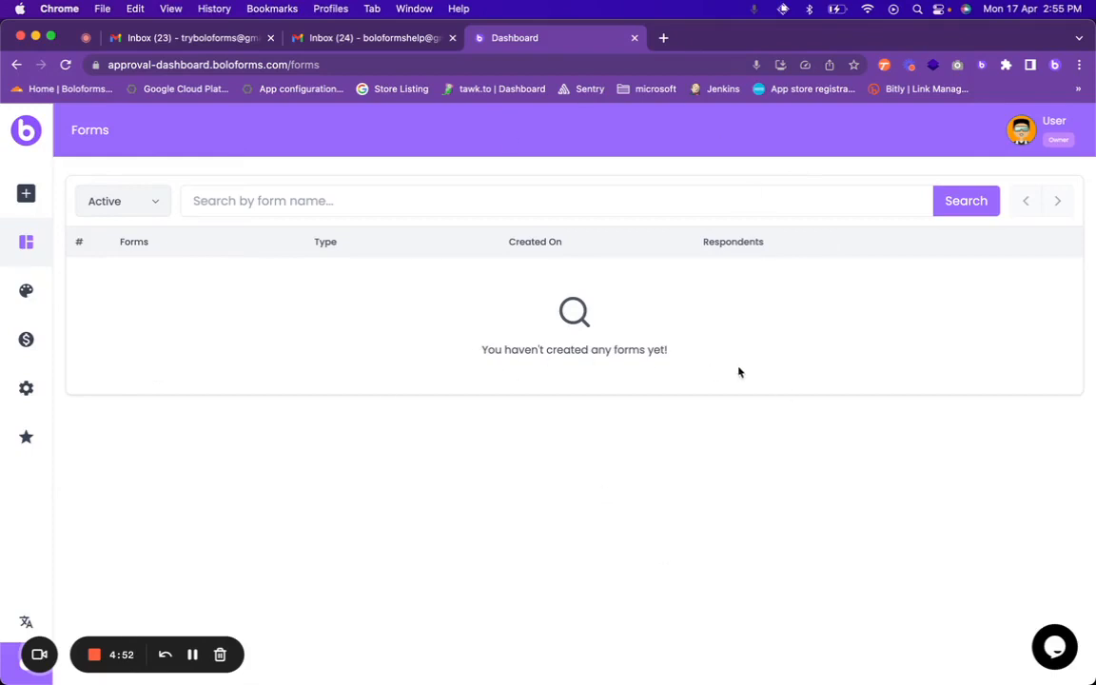
mouse_move(56, 195)
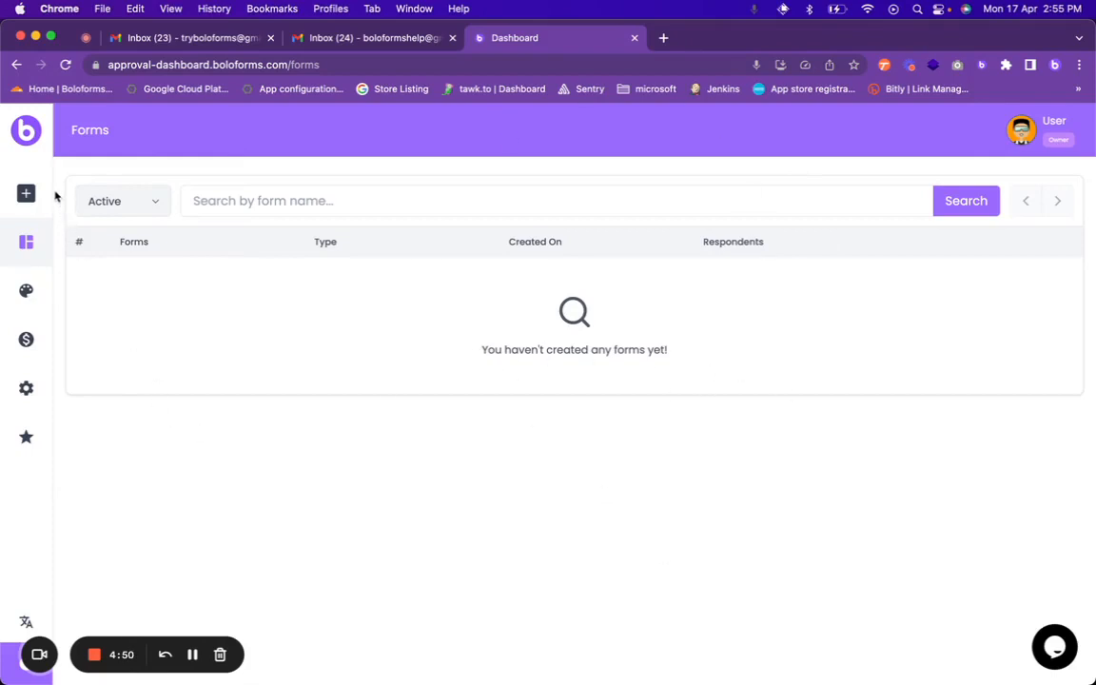
mouse_move(26, 290)
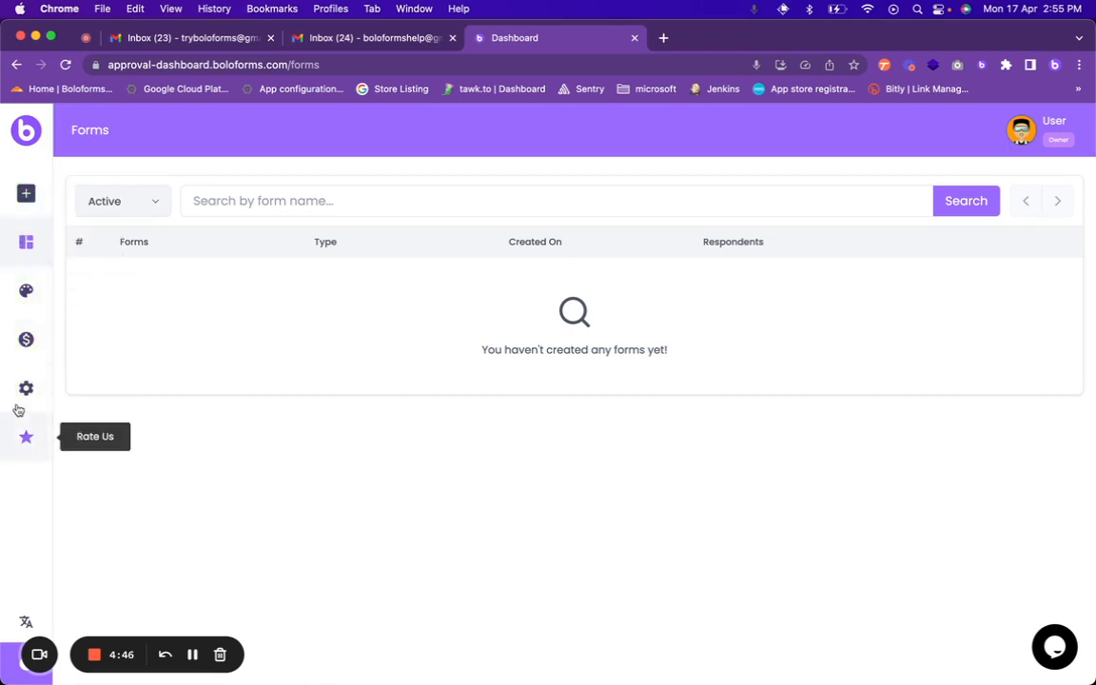
mouse_move(25, 193)
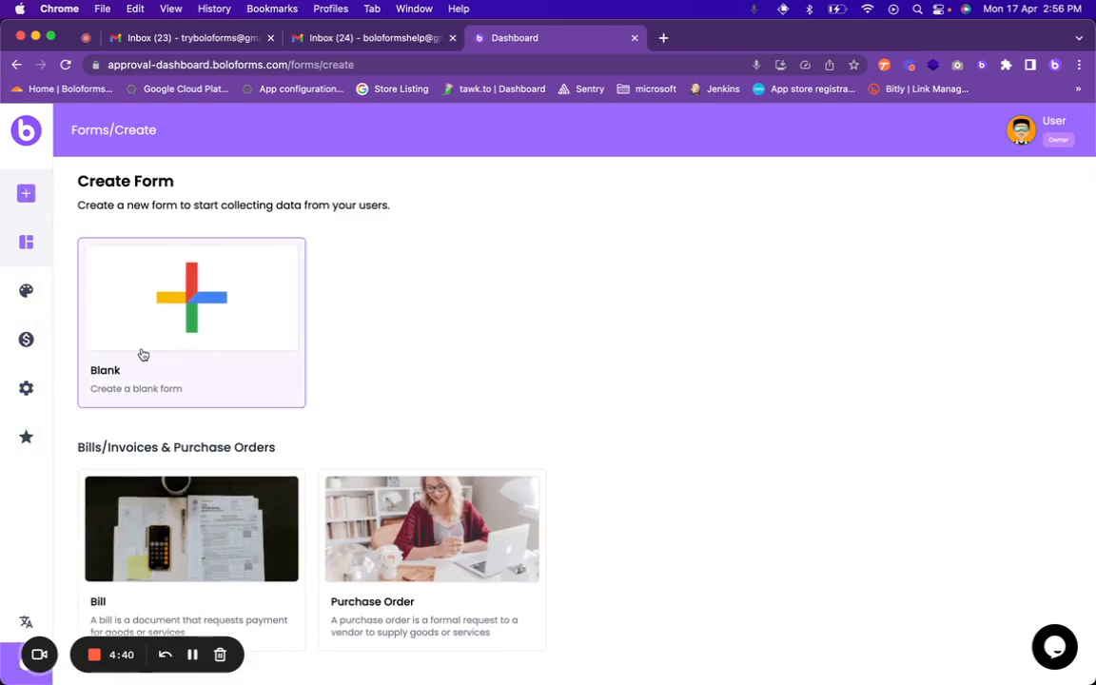
Scroll the template gallery down to the Sales templates, including New Deal
scroll("down", 3)
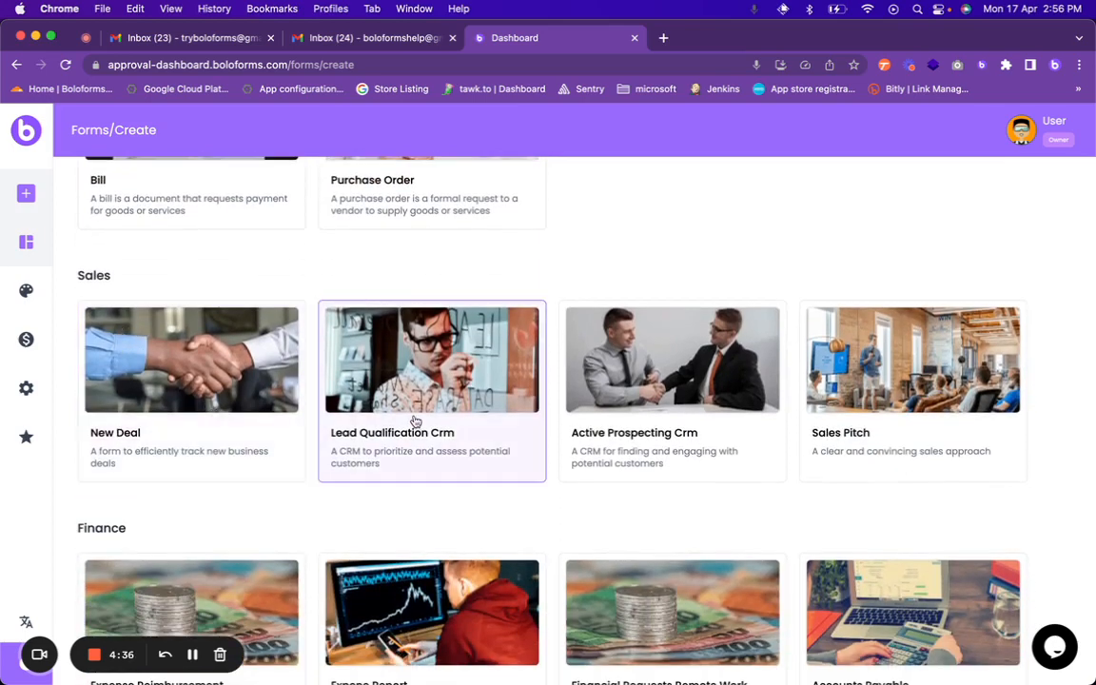
mouse_move(394, 419)
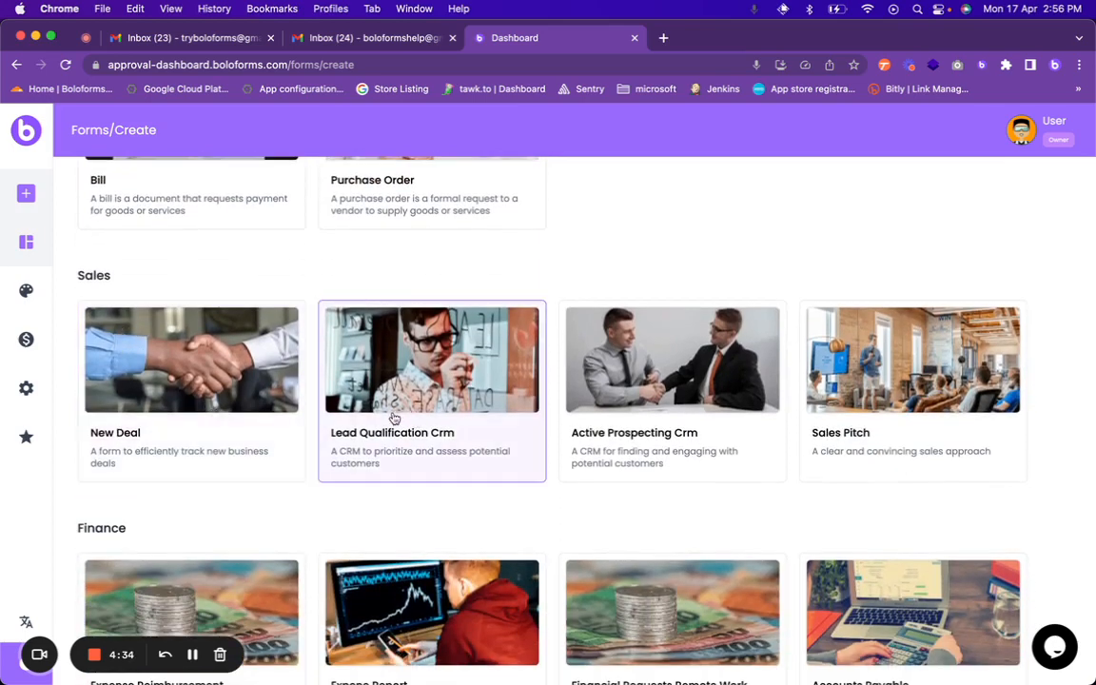
mouse_move(191, 384)
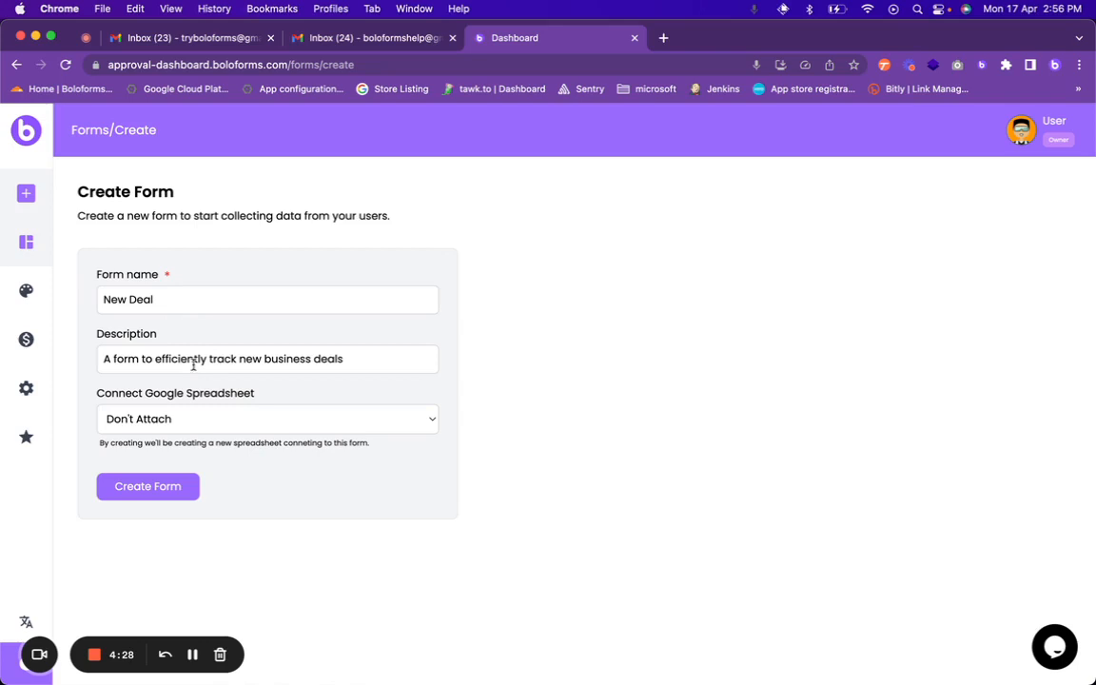
mouse_move(201, 416)
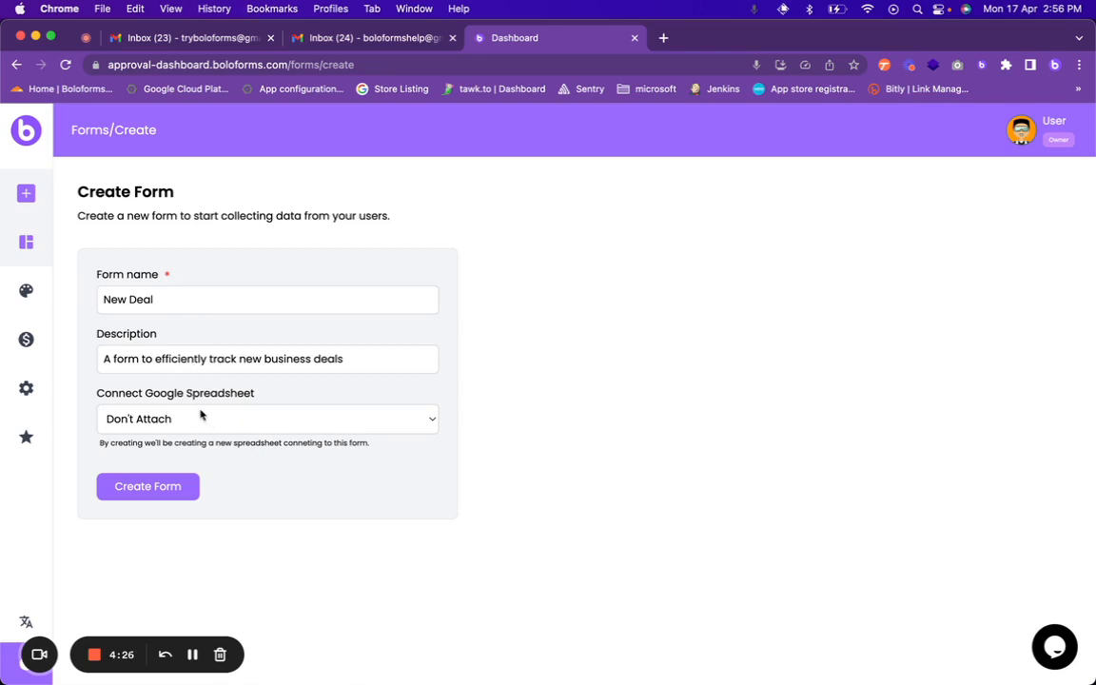
mouse_move(163, 399)
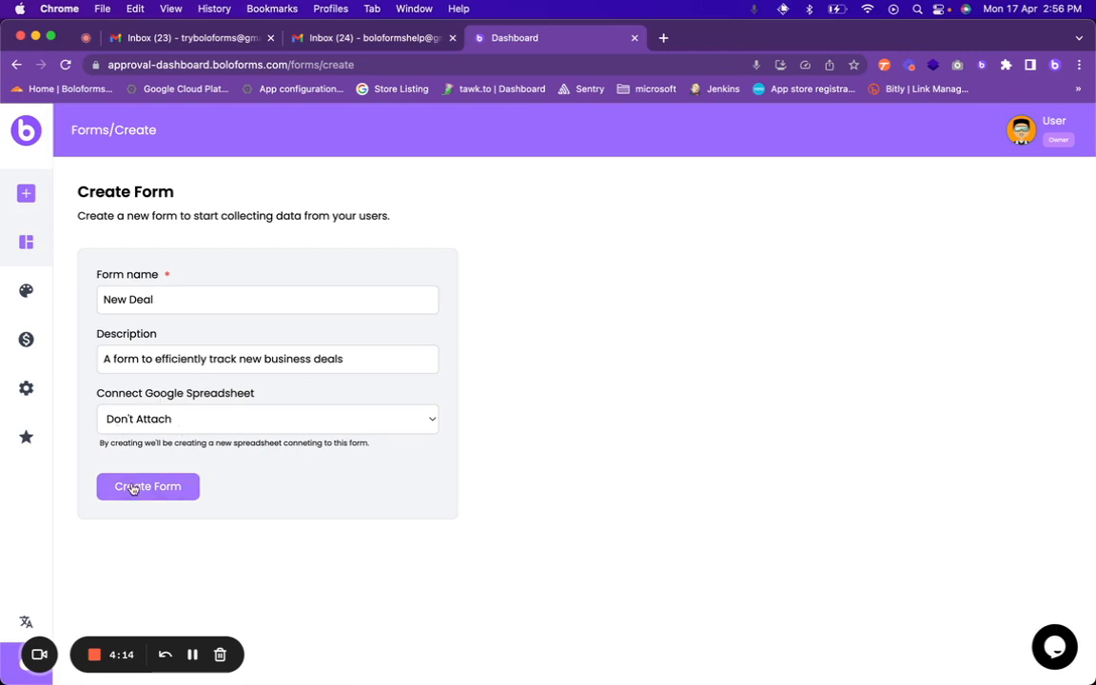
Create the New Deal form with its default description and no spreadsheet attached
left_click(147, 486)
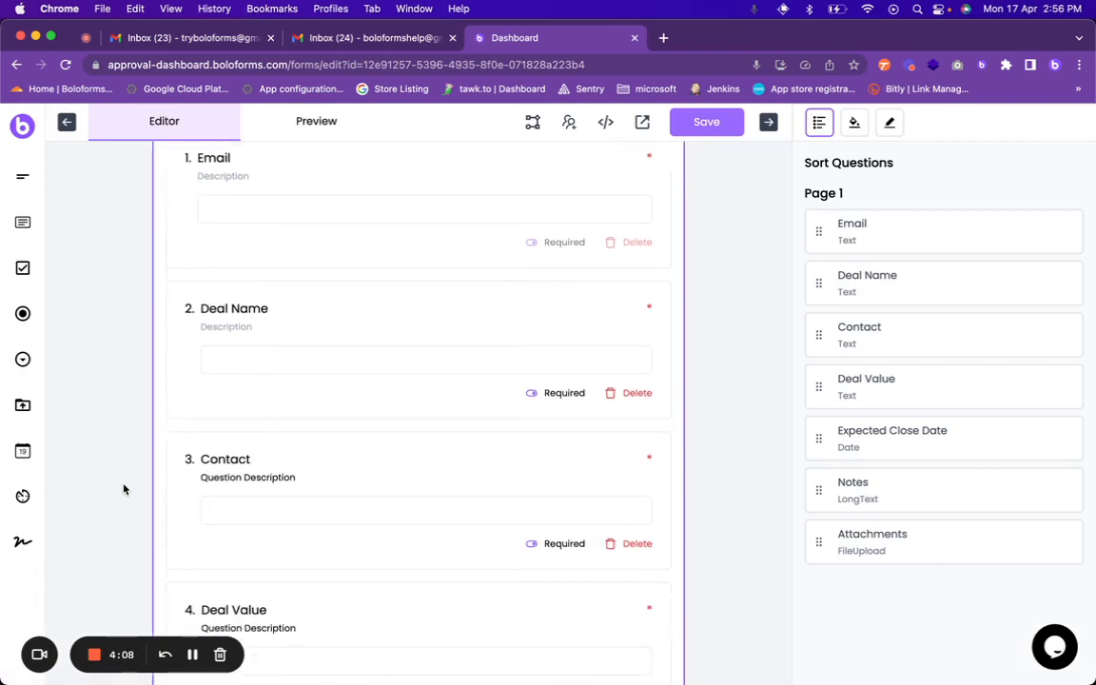
Review the seven generated New Deal questions, from Email to Attachments, and save the form
scroll("down", 3)
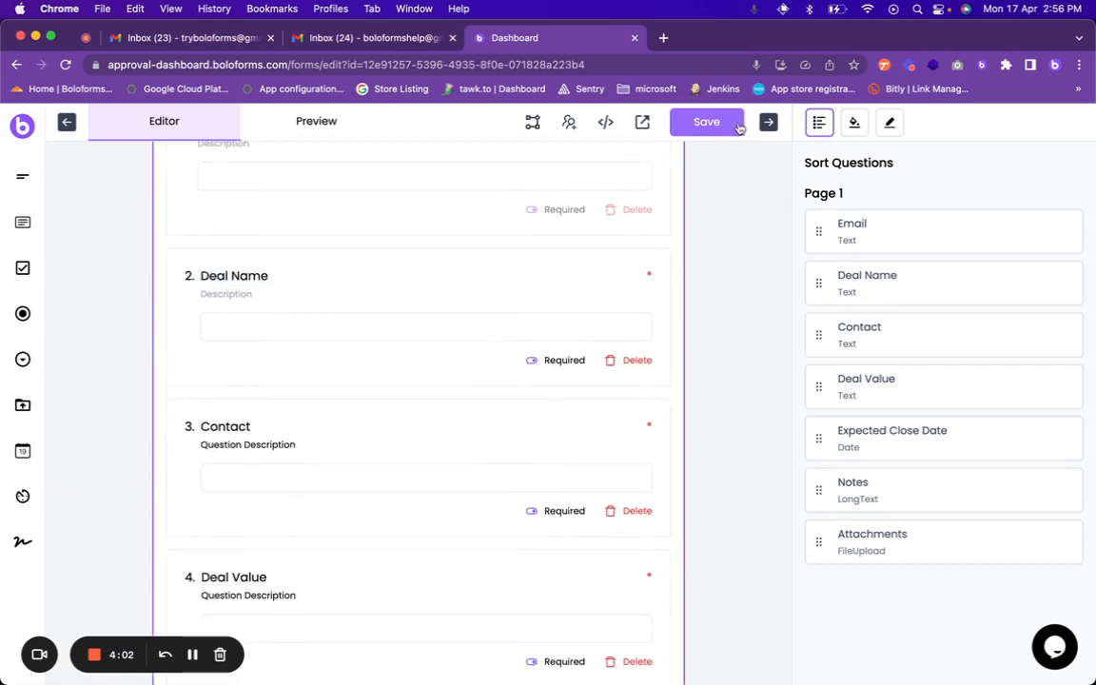
left_click(706, 122)
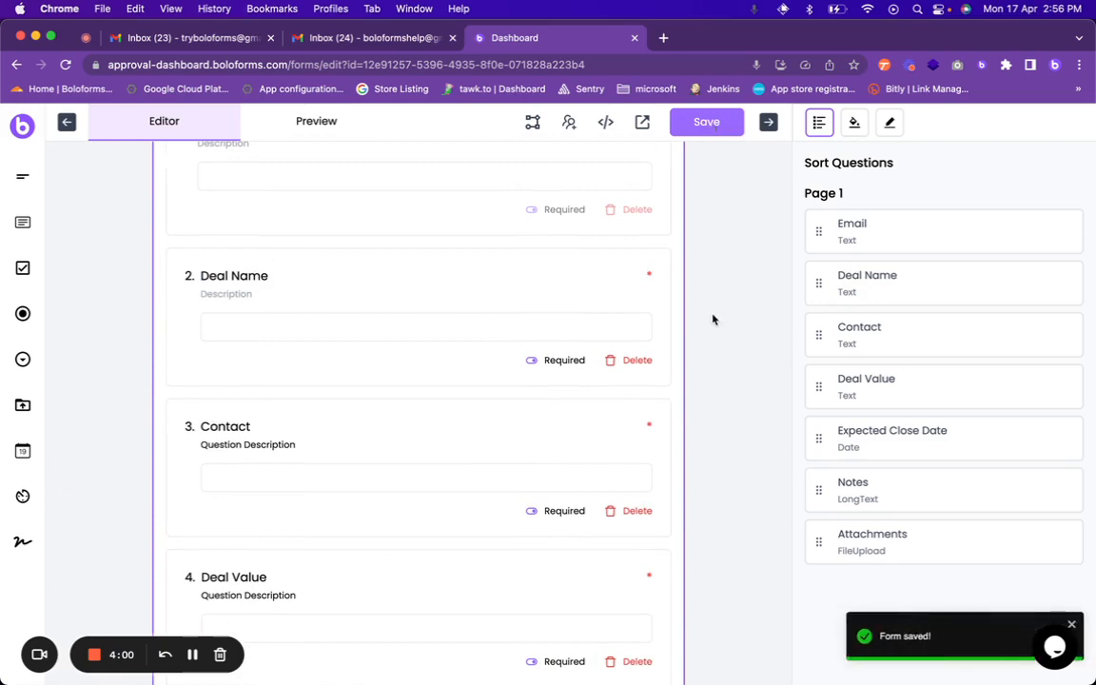
scroll("up", 3)
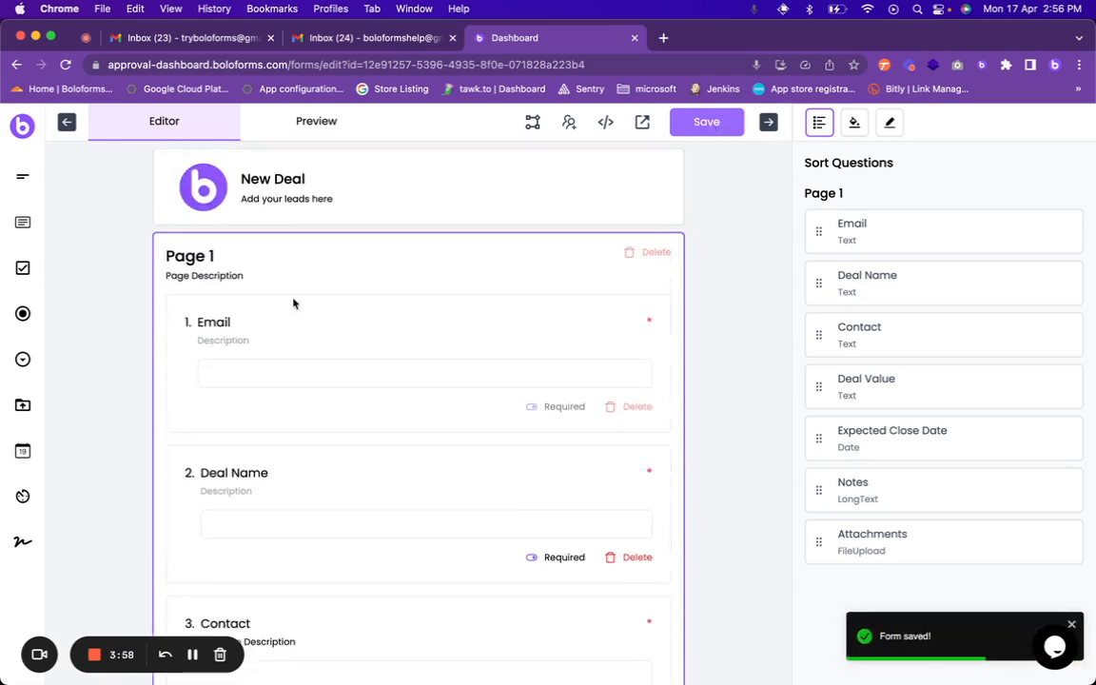
mouse_move(533, 122)
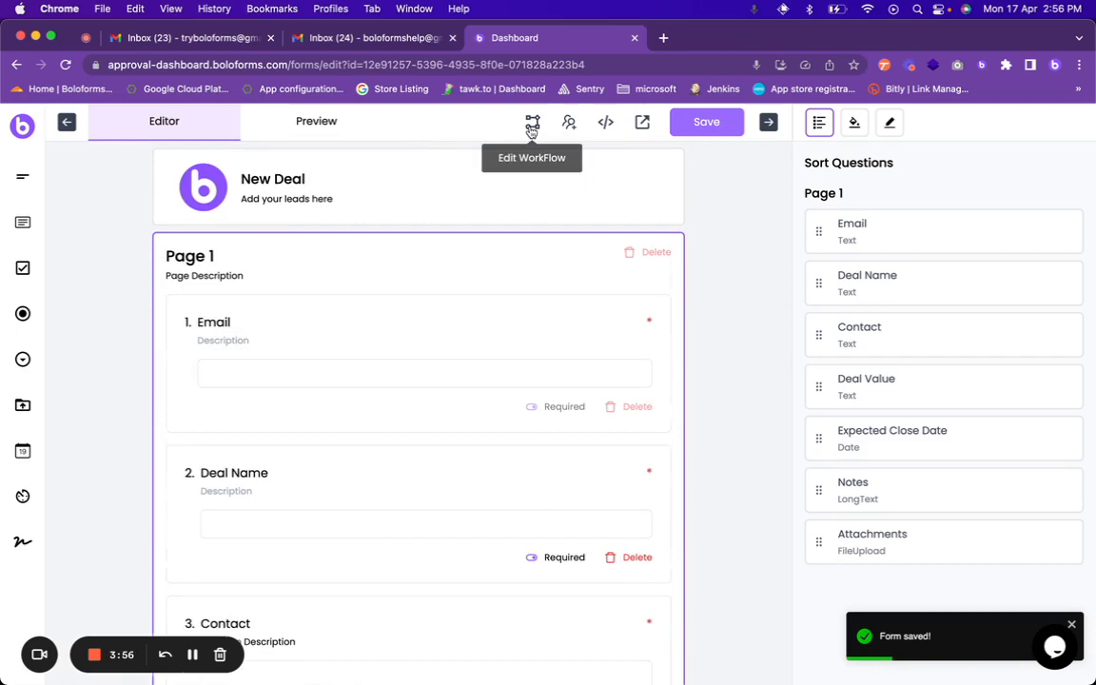
mouse_move(569, 122)
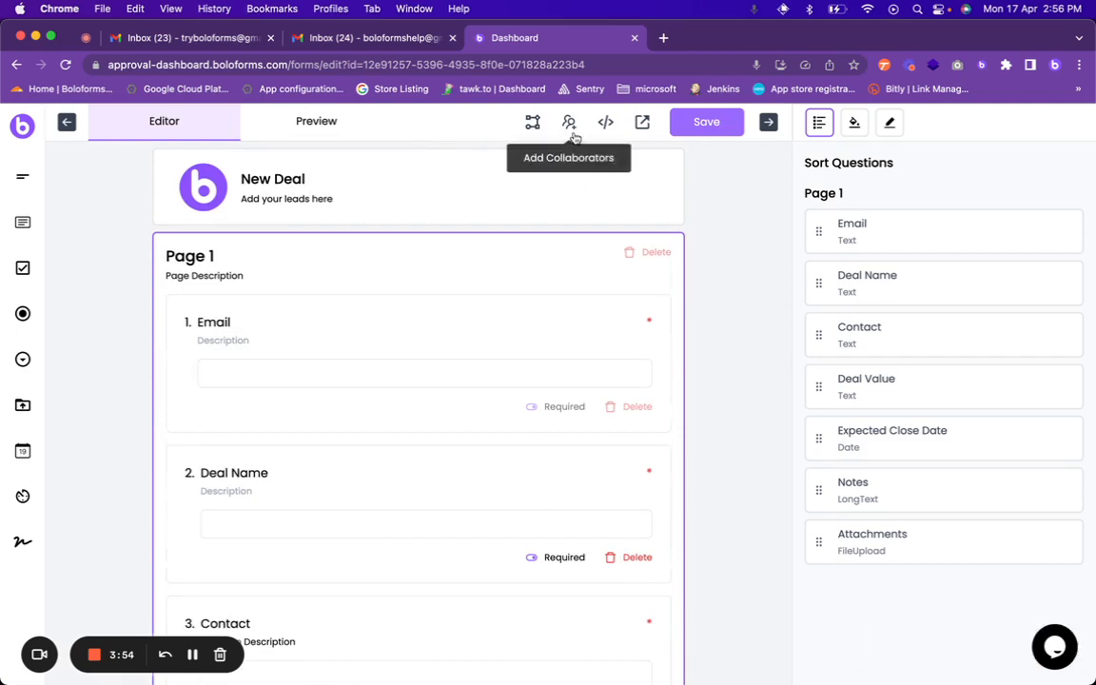
mouse_move(606, 121)
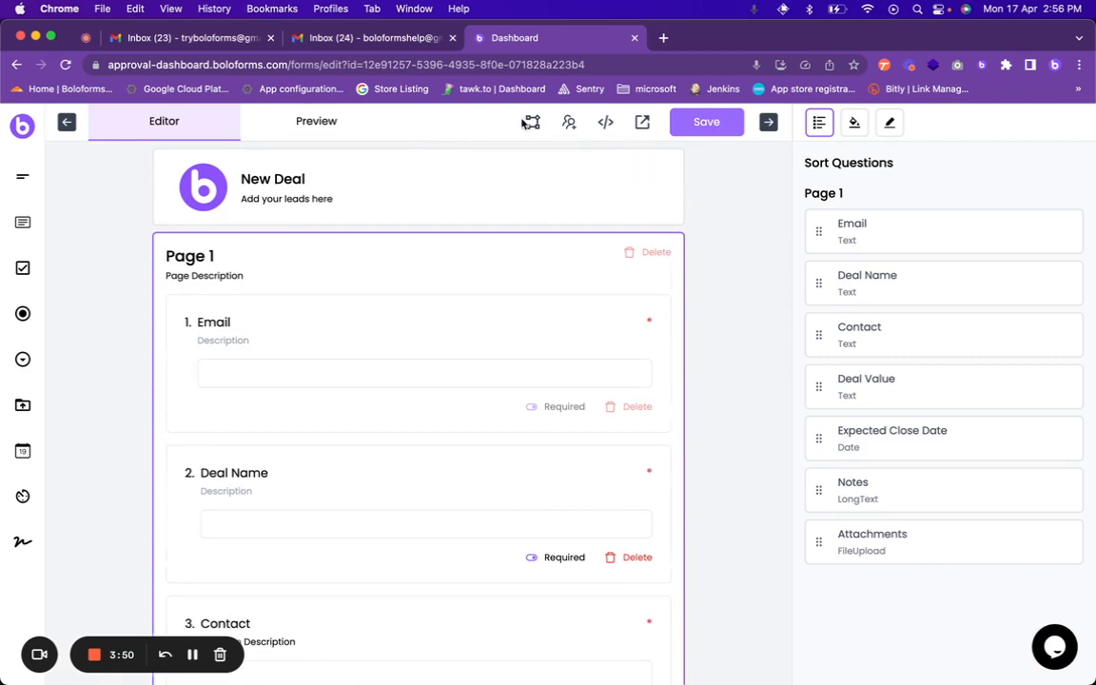
mouse_move(532, 121)
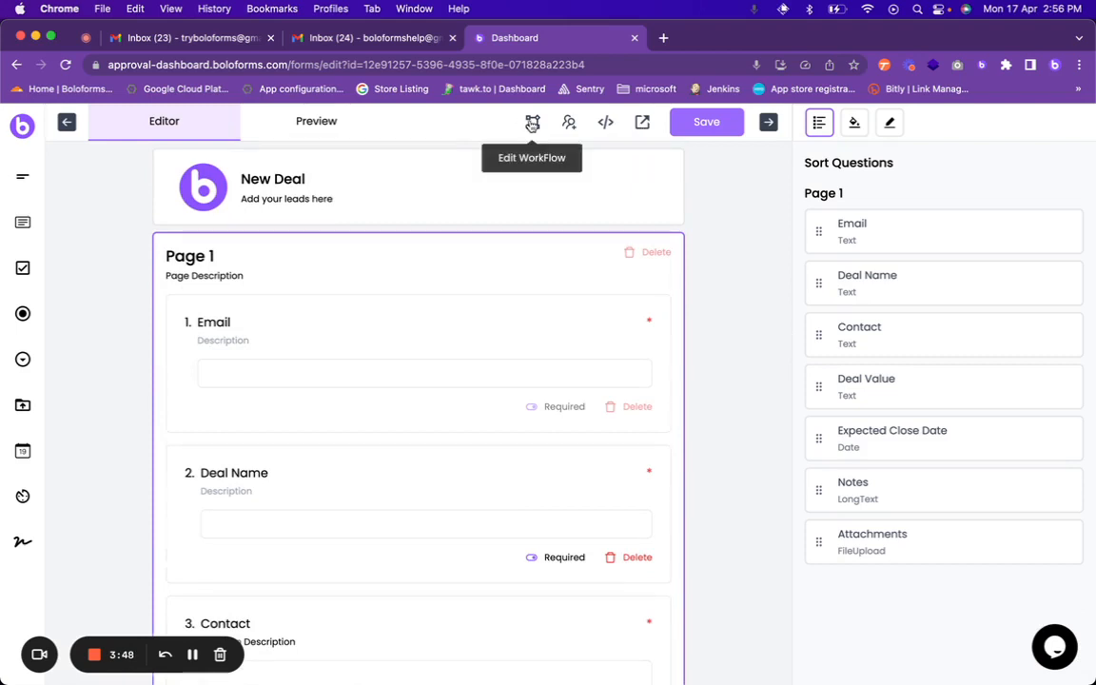
Open the New Deal form's approval workflow settings
left_click(532, 122)
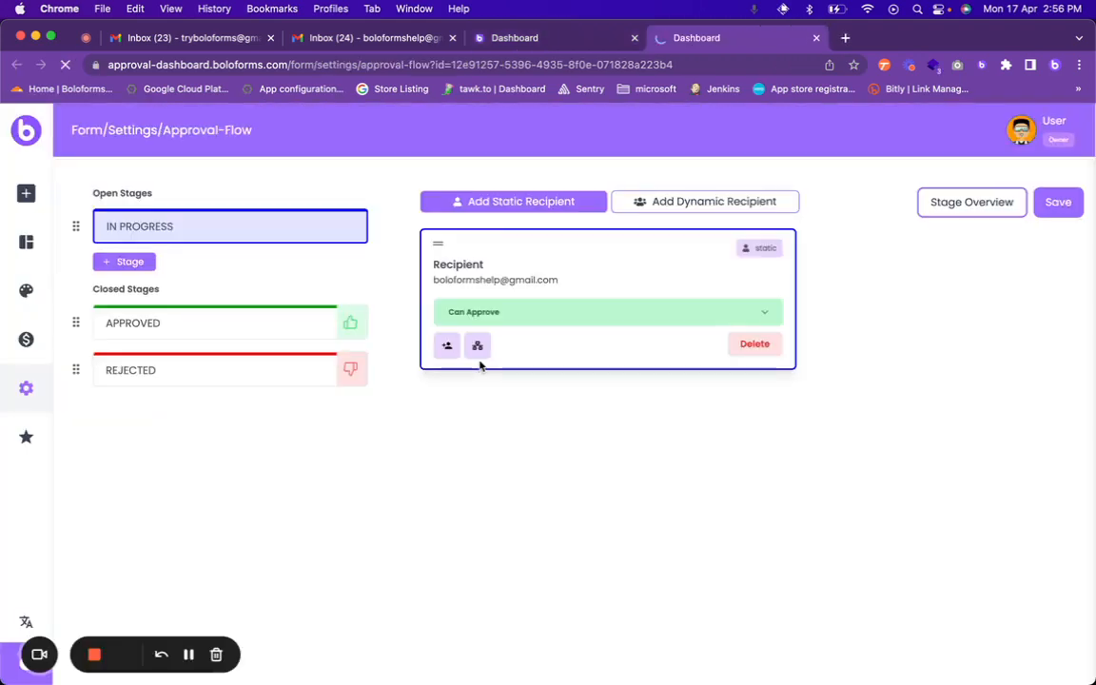
mouse_move(283, 231)
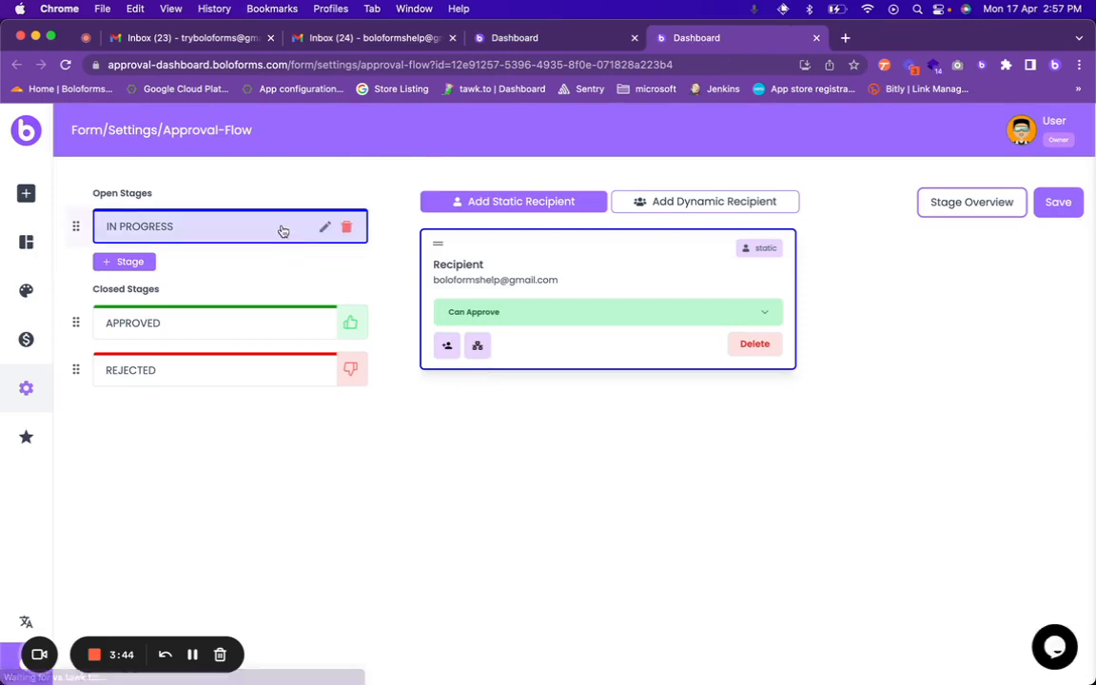
mouse_move(104, 207)
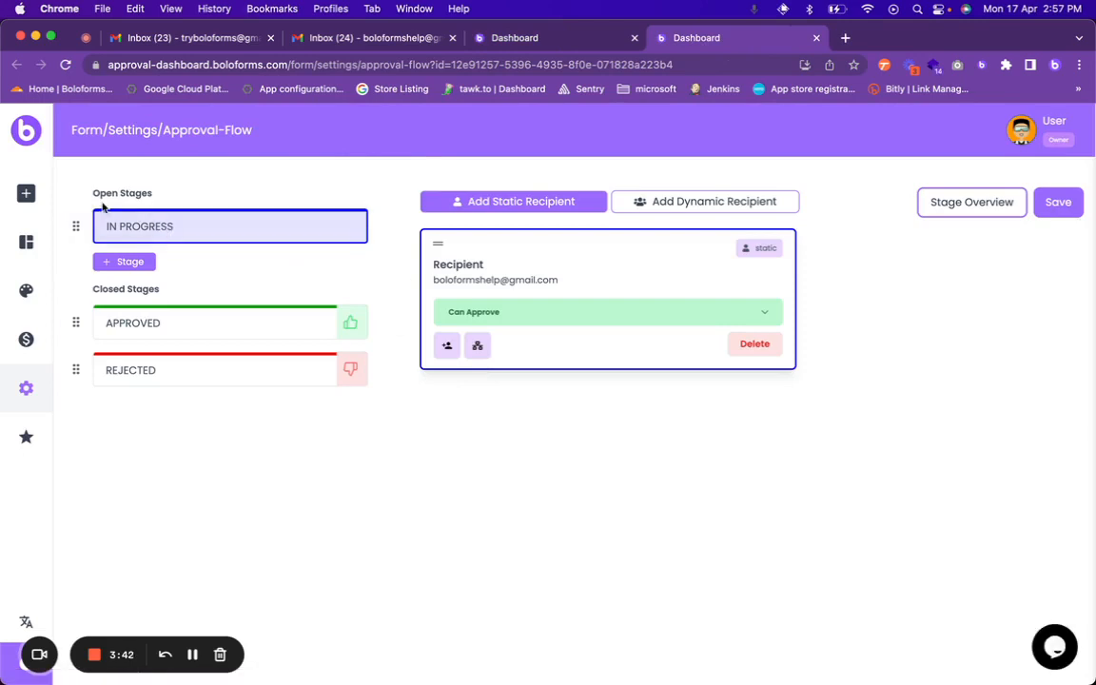
mouse_move(300, 326)
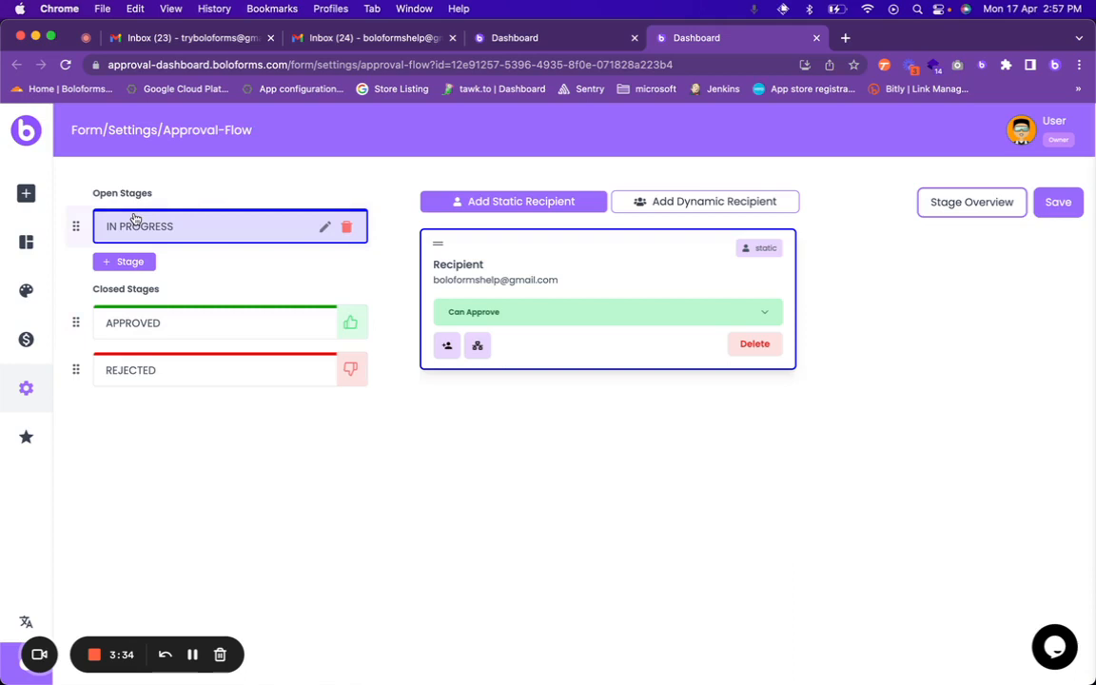
mouse_move(159, 227)
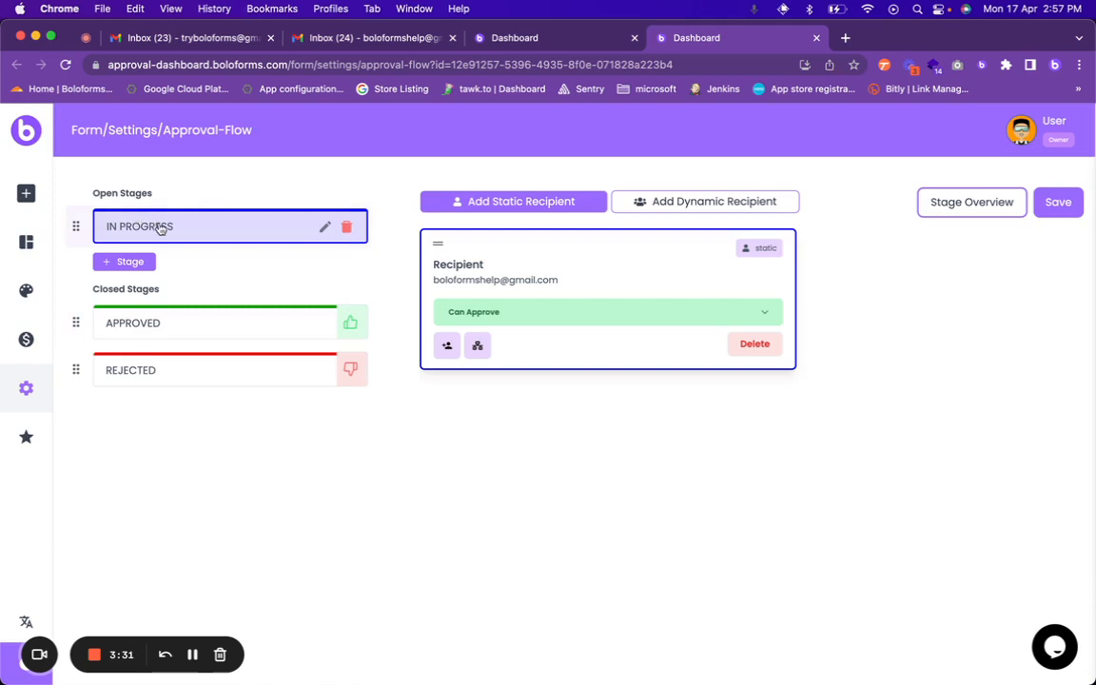
mouse_move(176, 262)
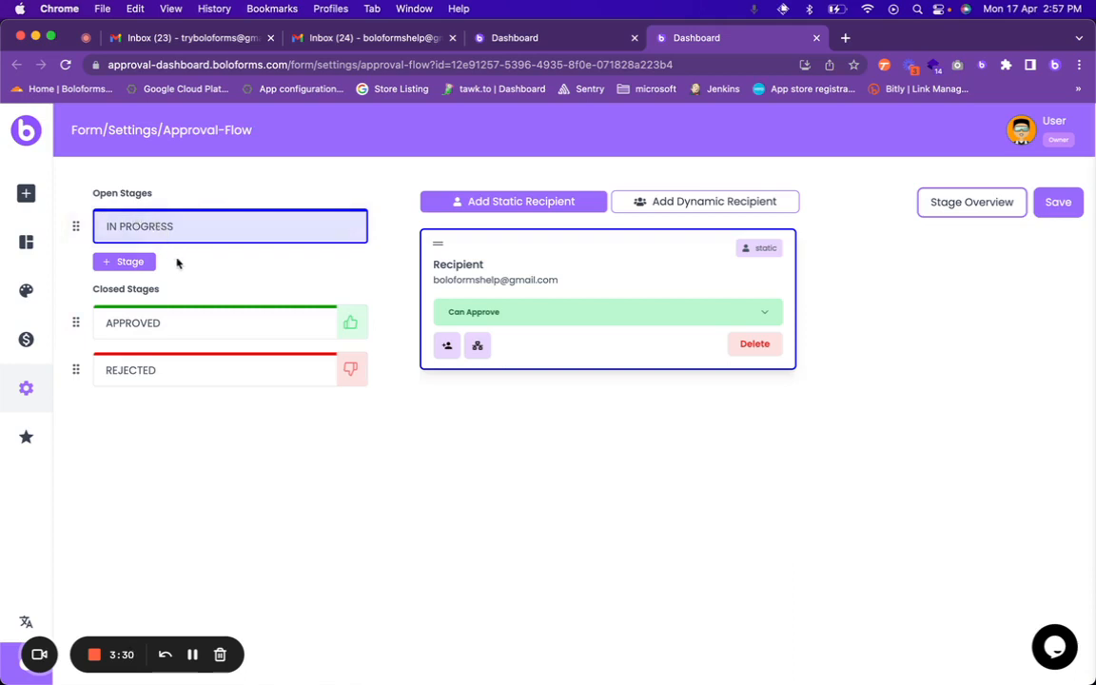
mouse_move(234, 238)
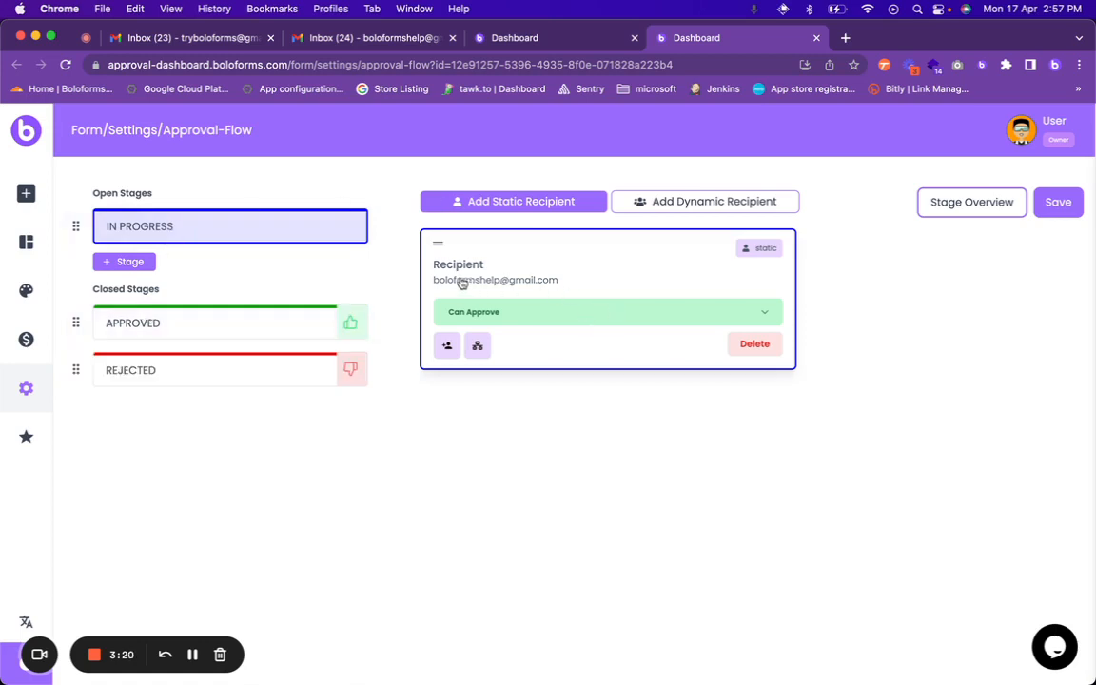
mouse_move(438, 297)
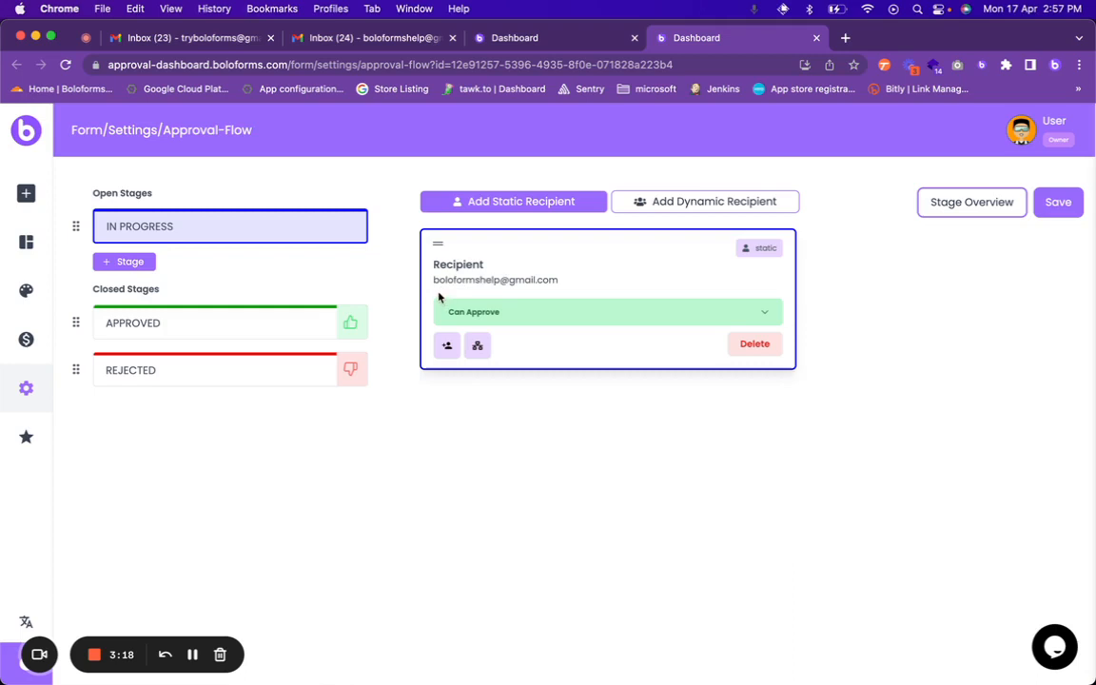
mouse_move(561, 291)
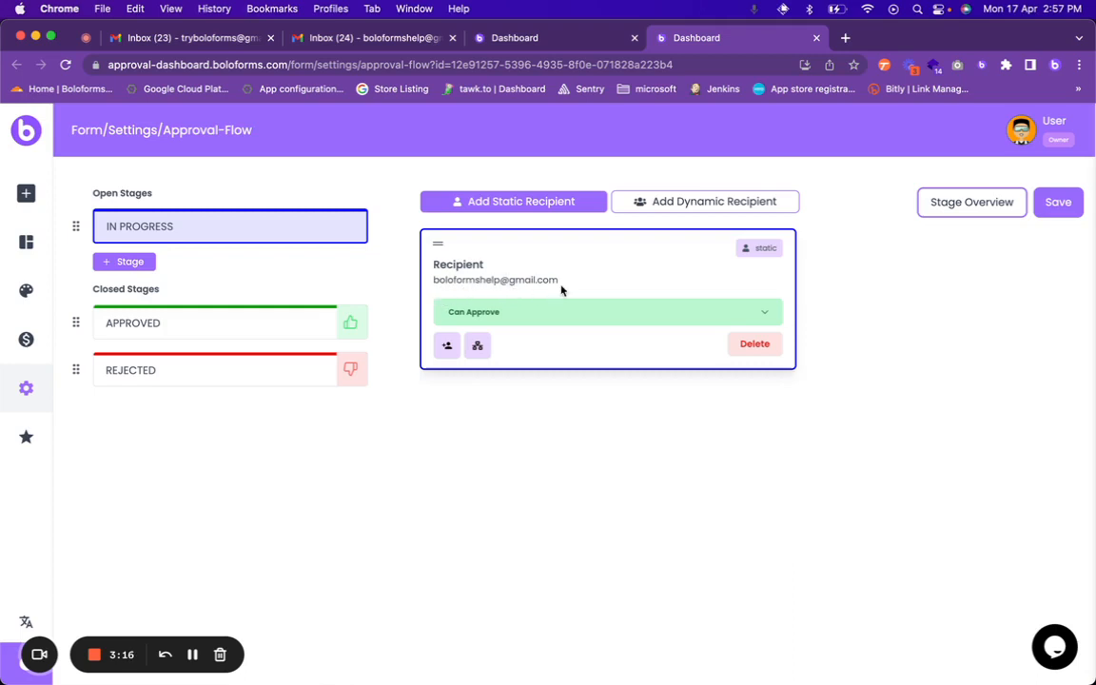
mouse_move(593, 289)
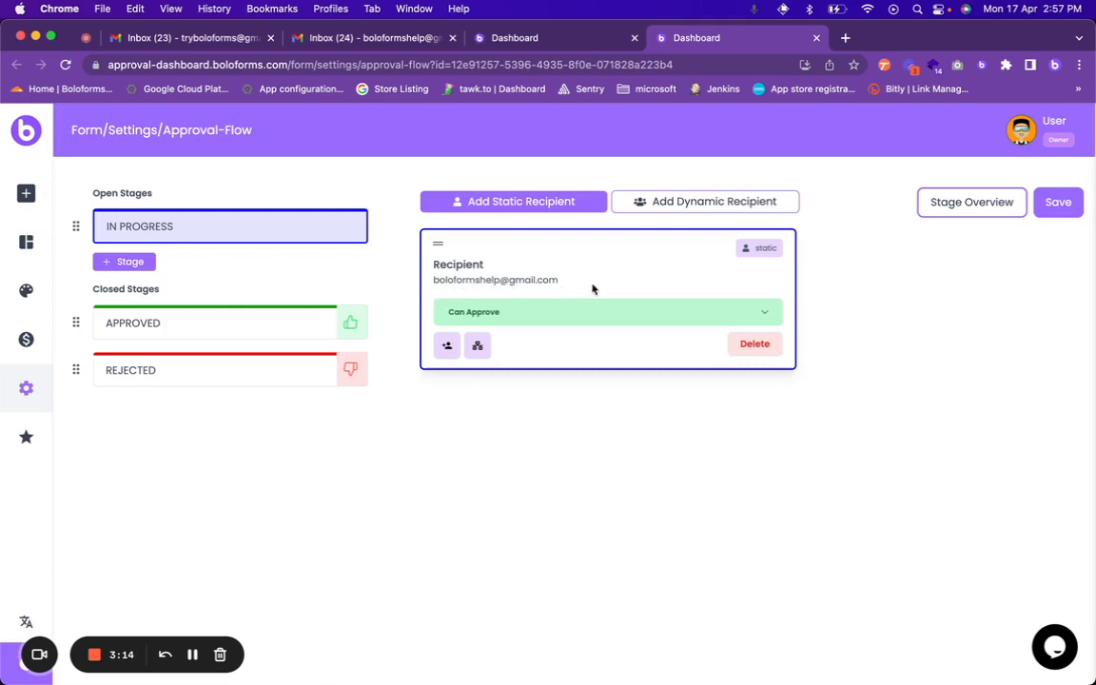
left_click(513, 200)
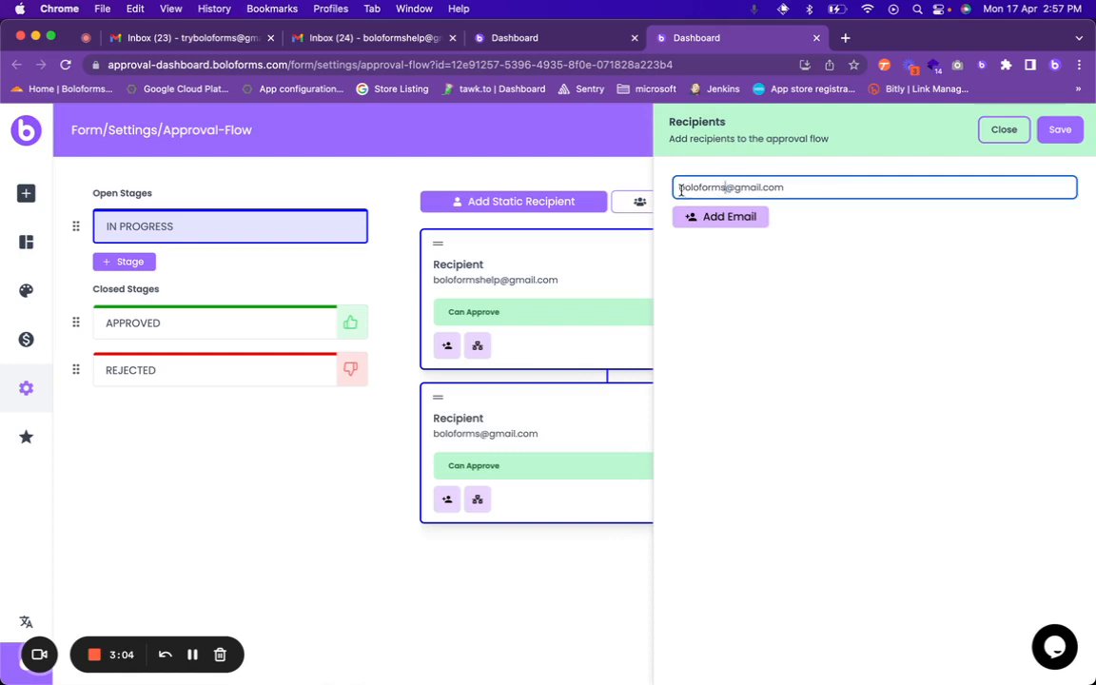
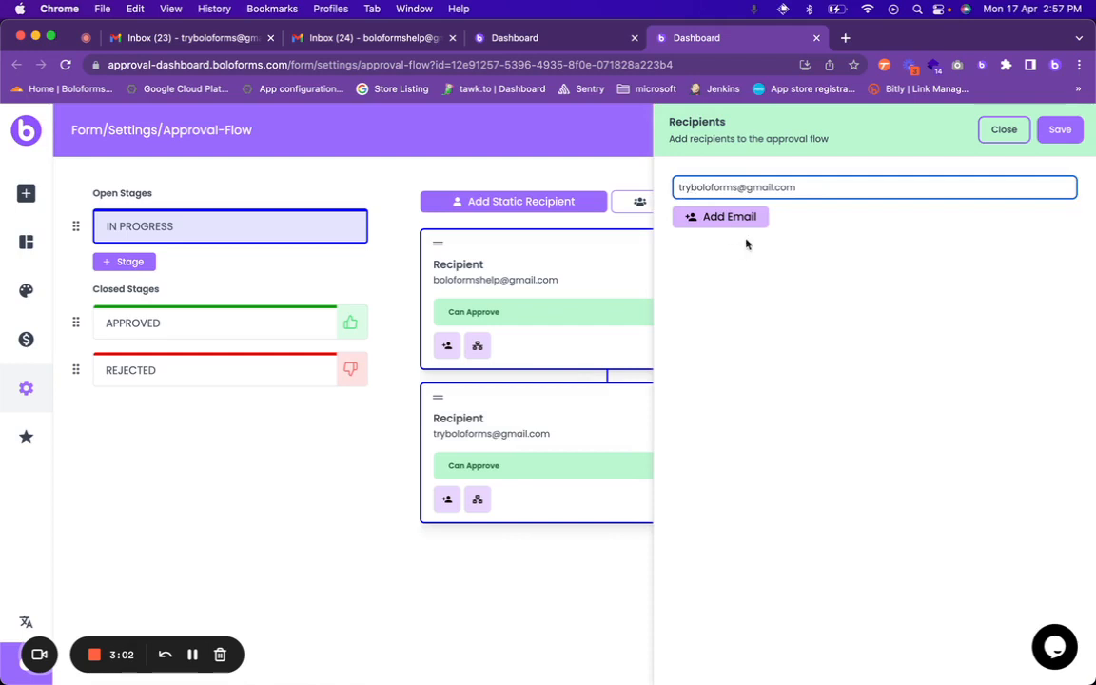
mouse_move(1060, 129)
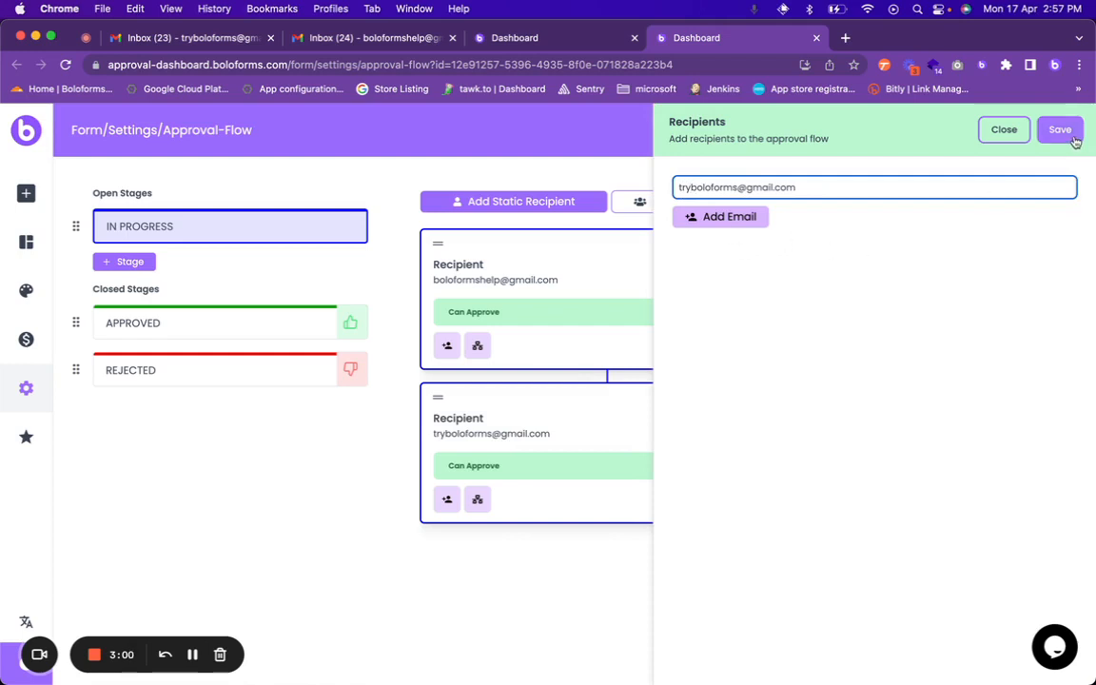
left_click(1059, 129)
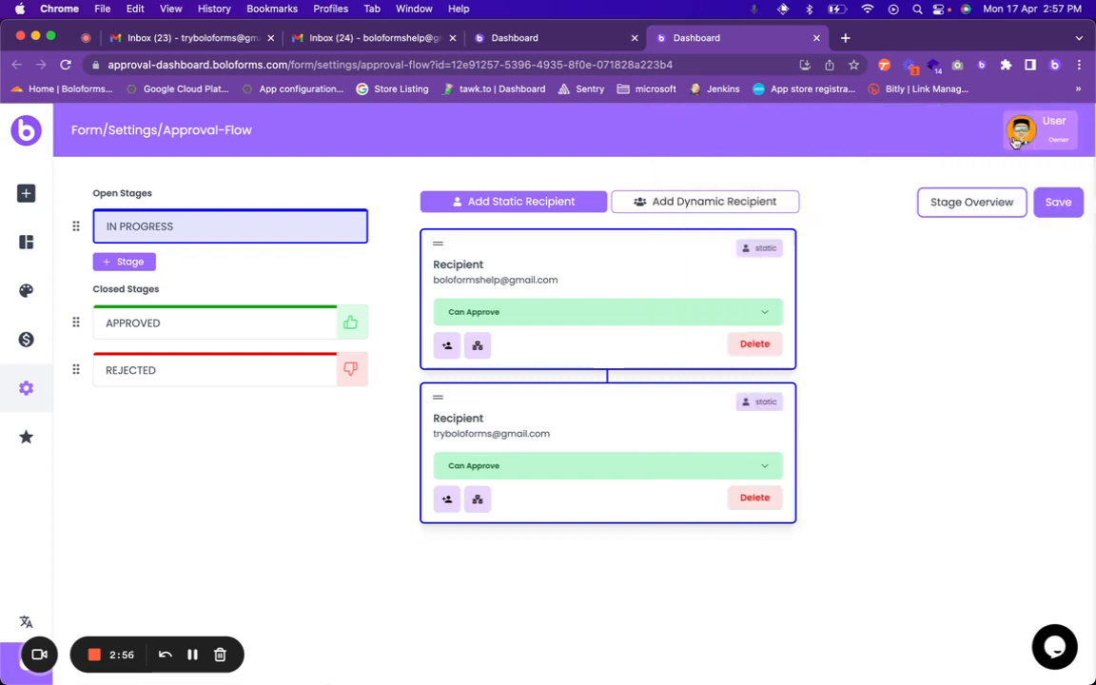
mouse_move(717, 505)
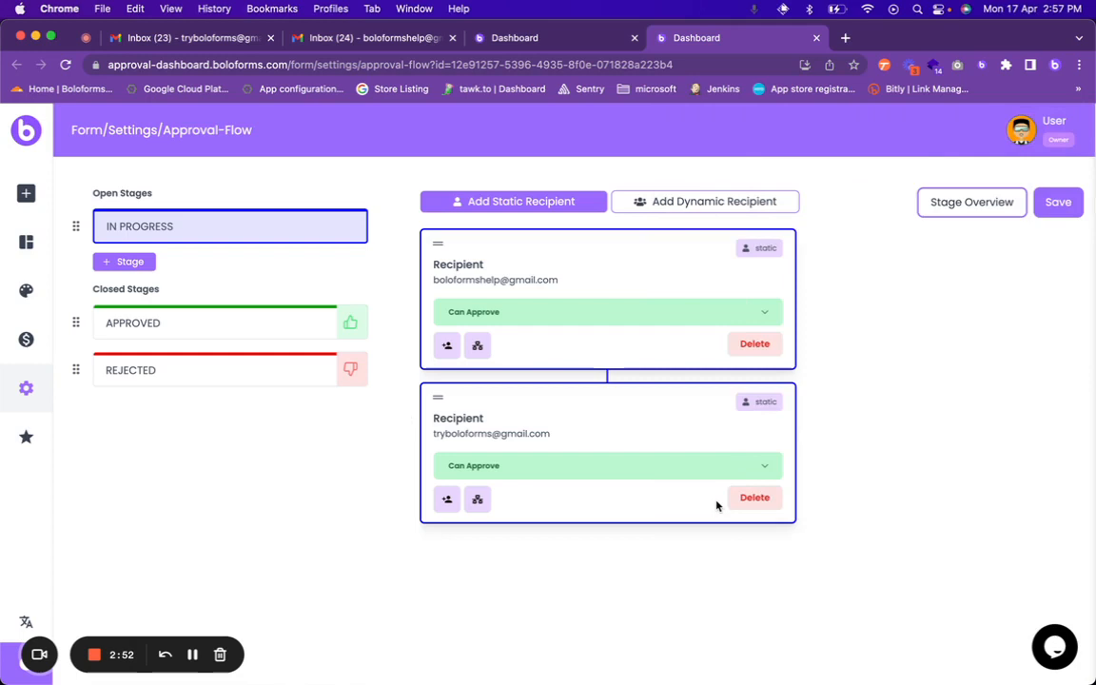
Review the two-approver flow in Stage Overview, then return to the New Deal editor
left_click(972, 202)
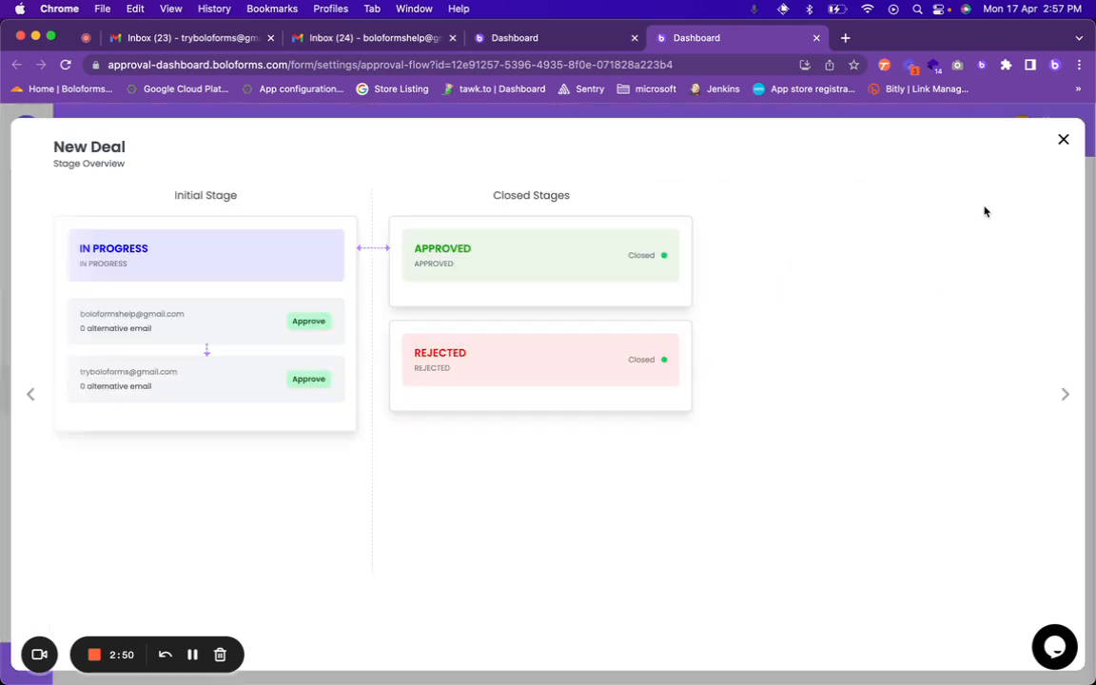
mouse_move(120, 198)
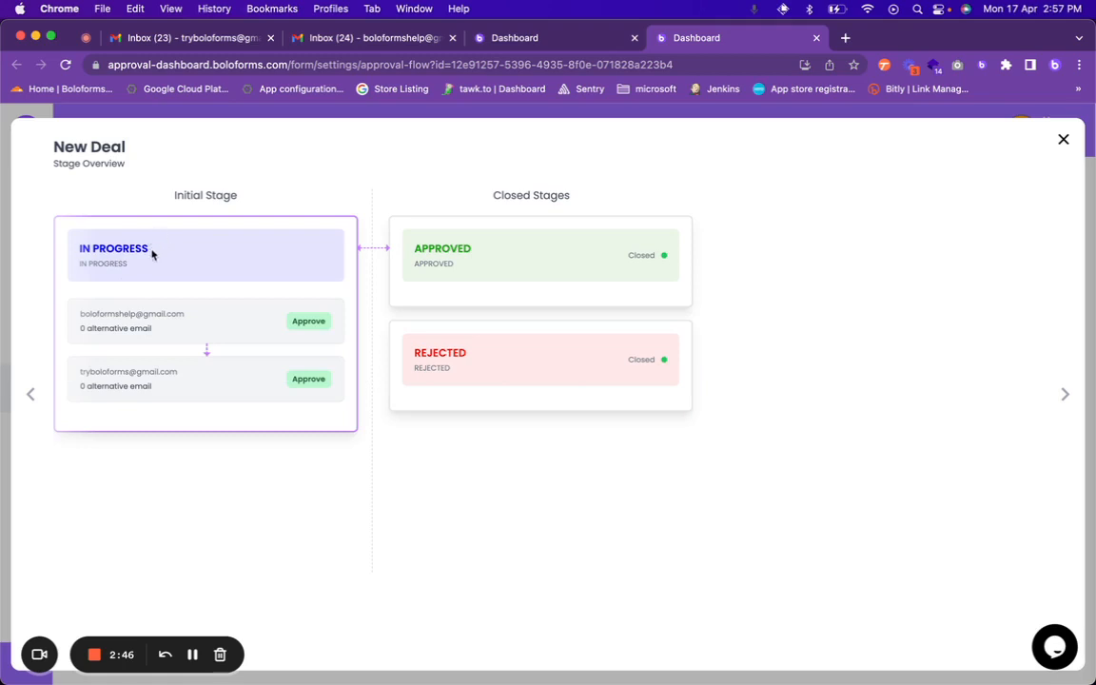
mouse_move(206, 352)
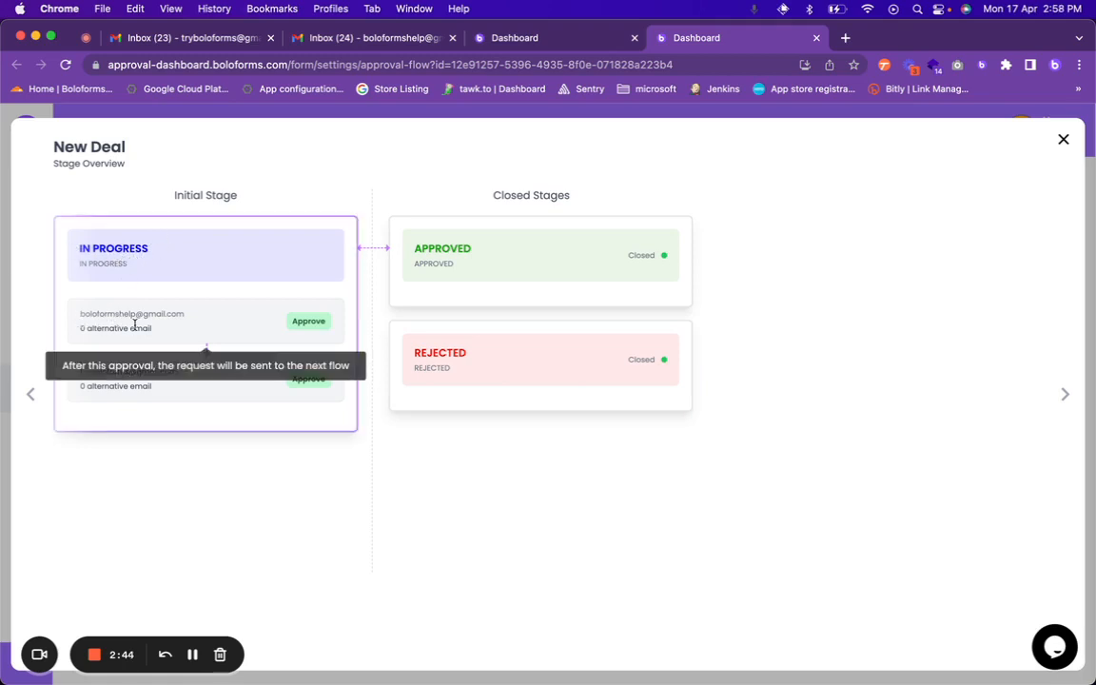
mouse_move(159, 379)
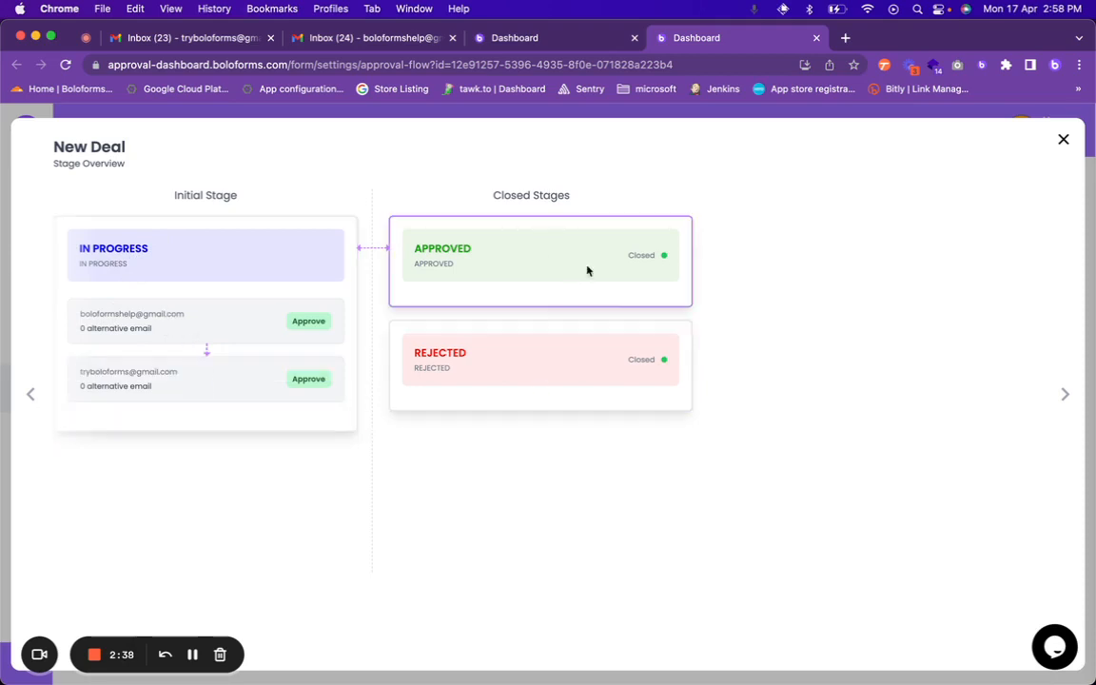
mouse_move(888, 498)
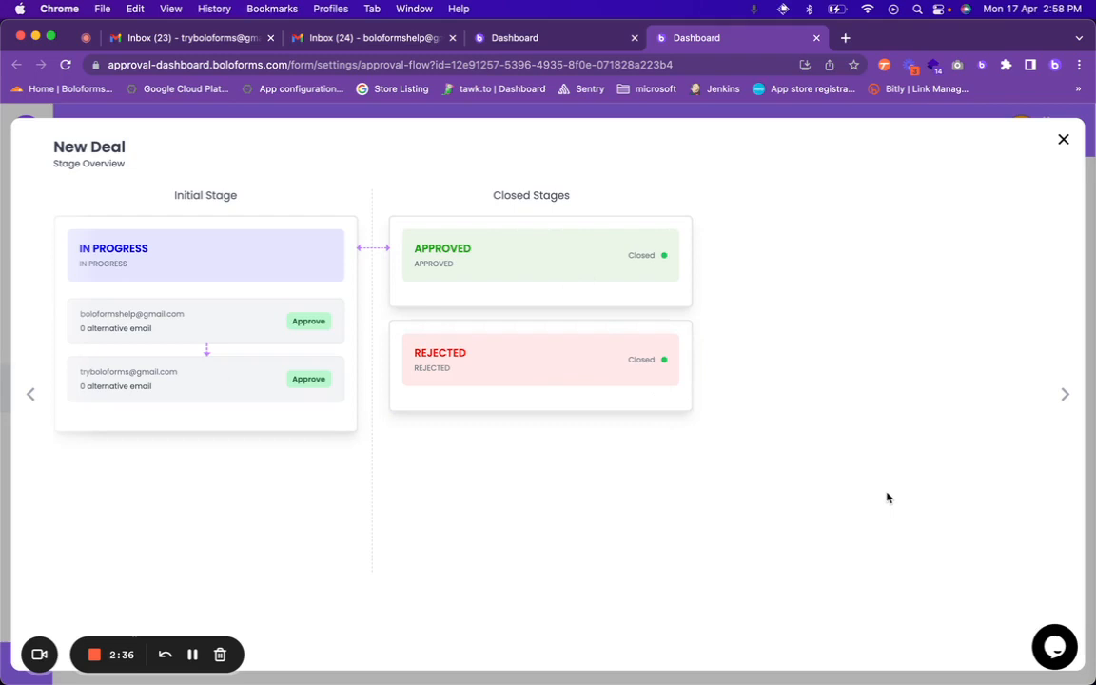
left_click(1064, 138)
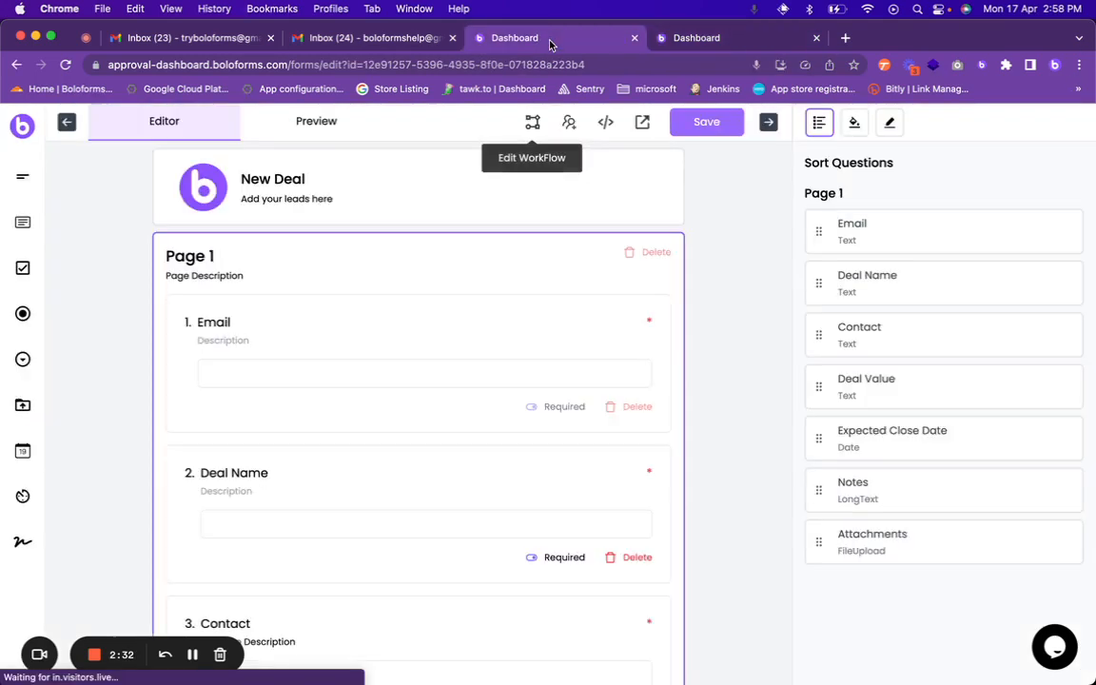
left_click(642, 122)
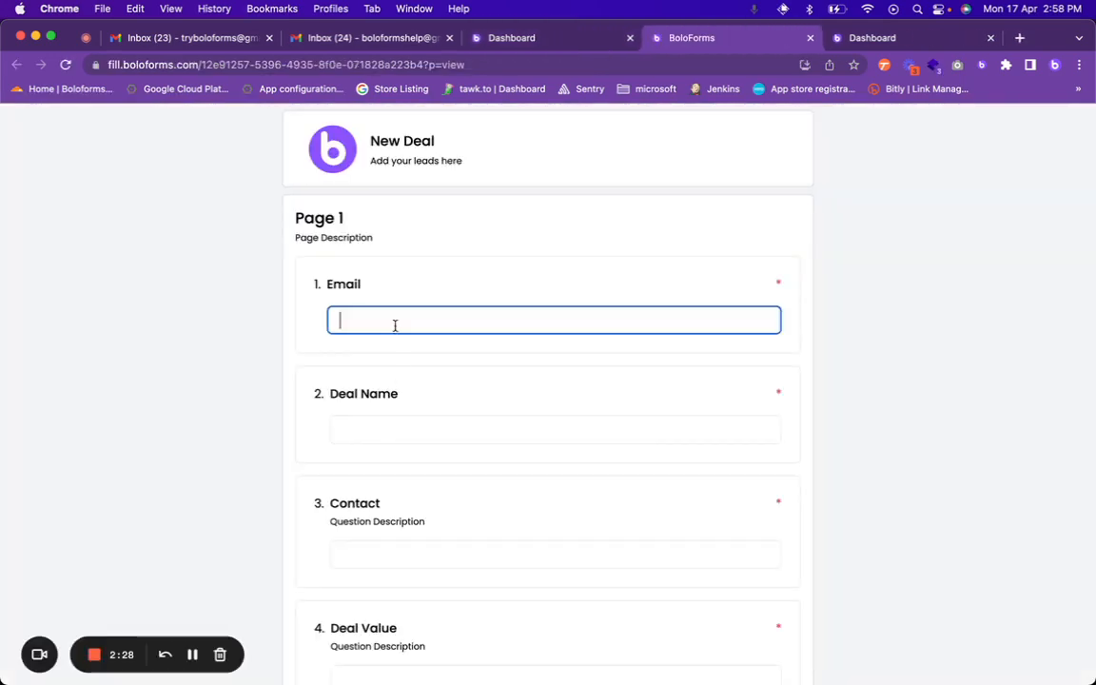
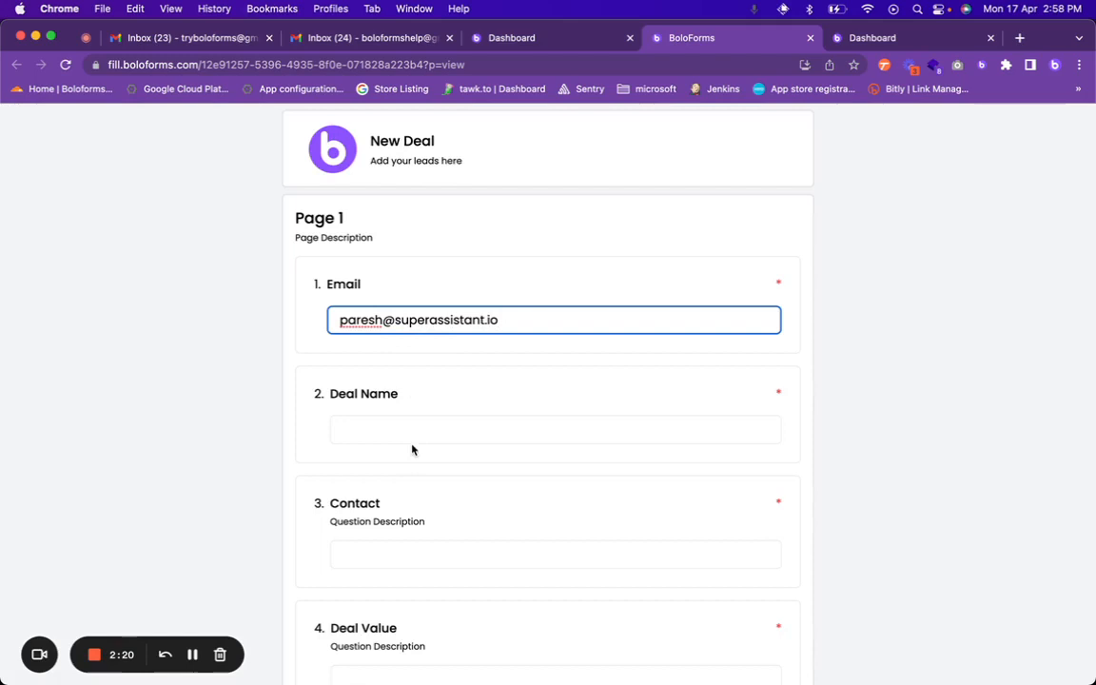
type("BoloForms")
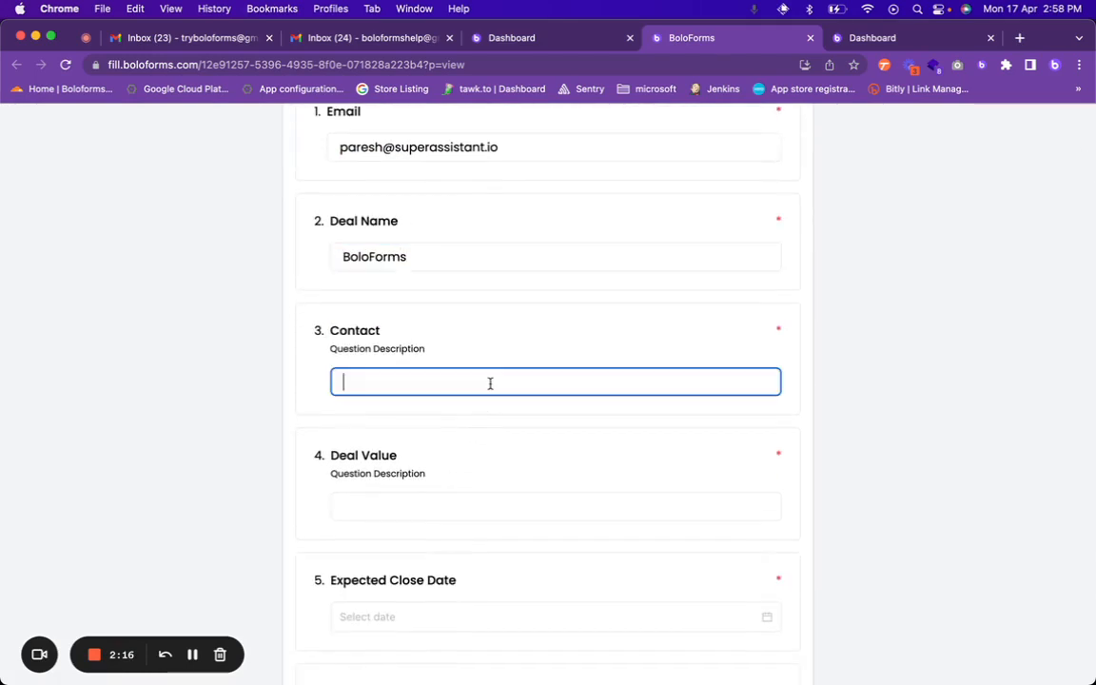
type("Bolo")
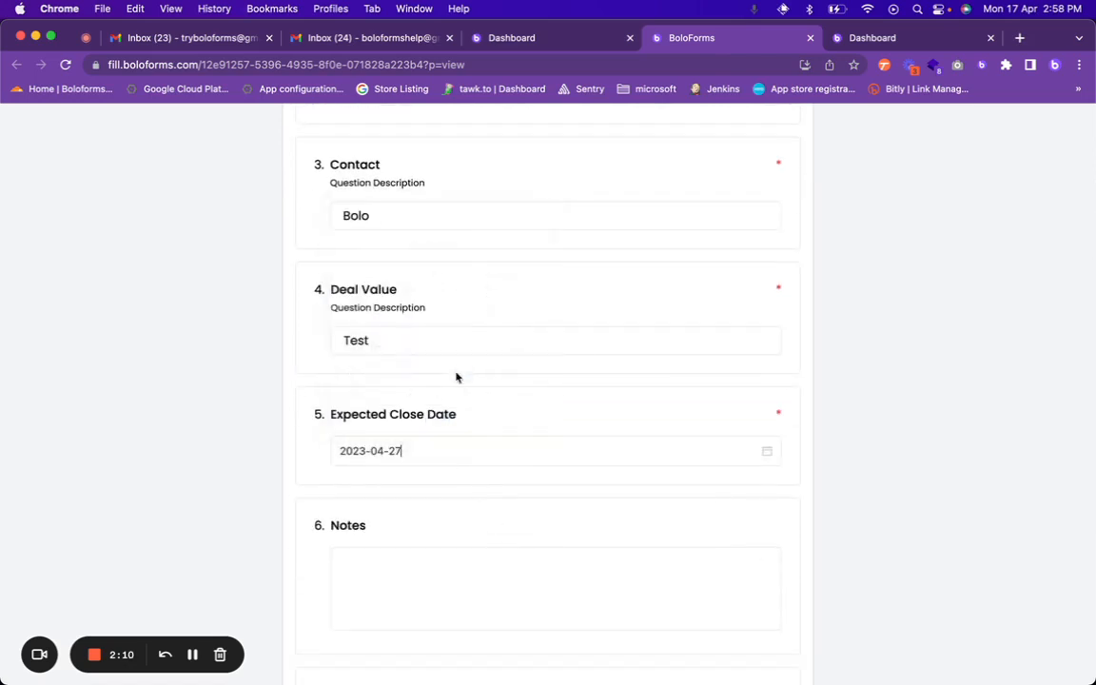
type("Trial")
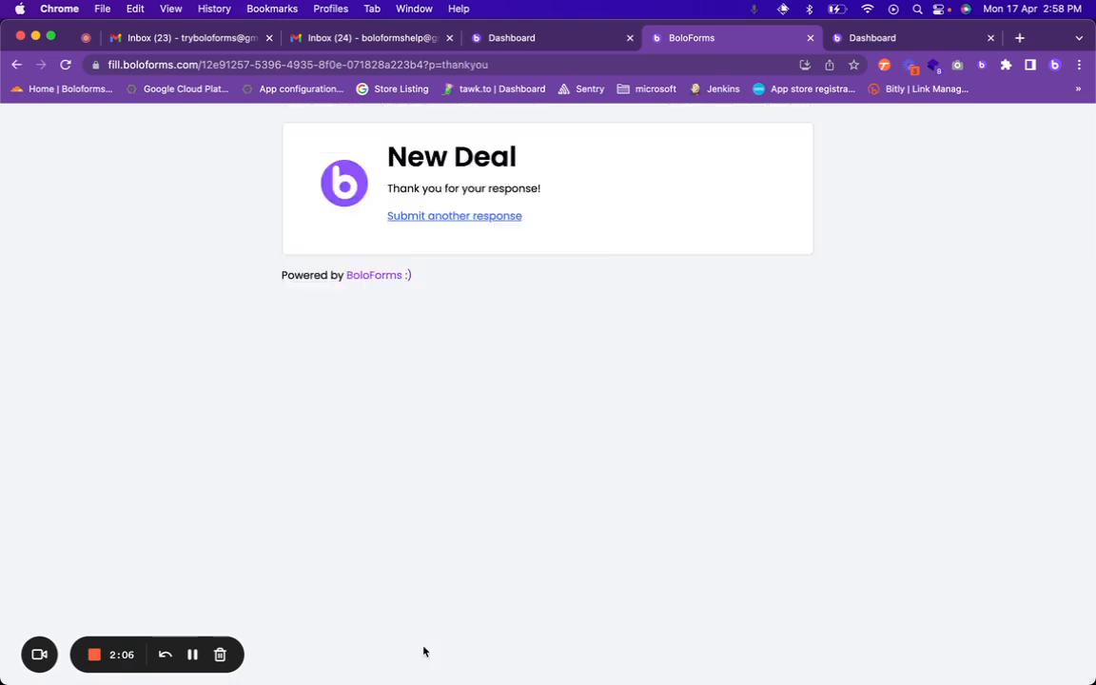
mouse_move(425, 389)
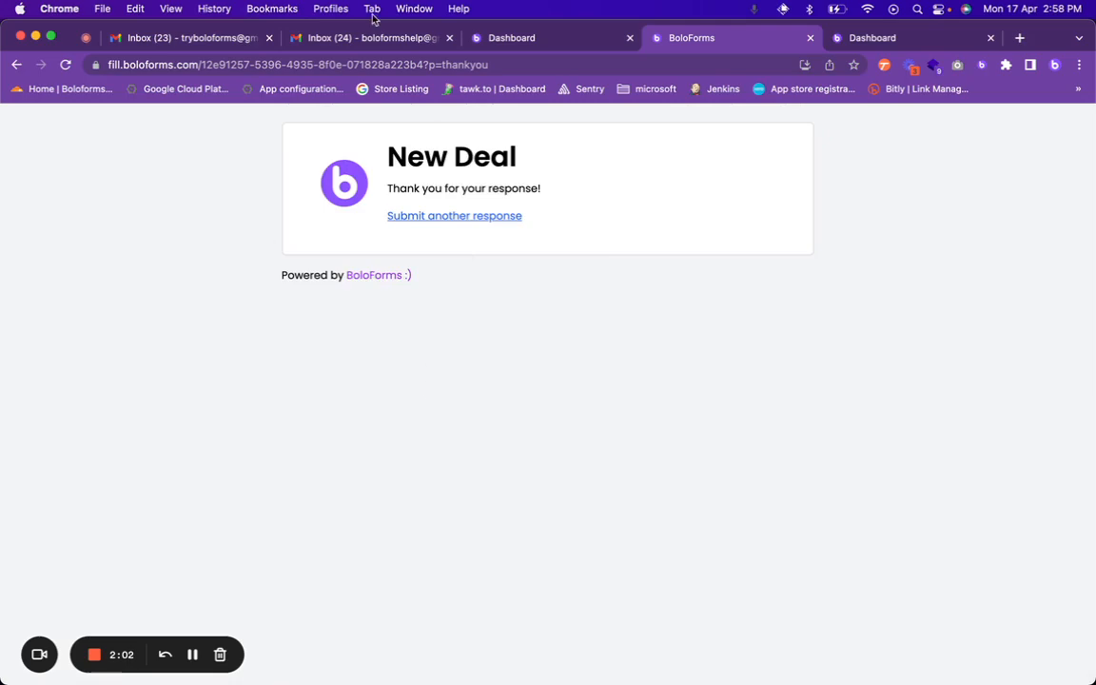
left_click(371, 38)
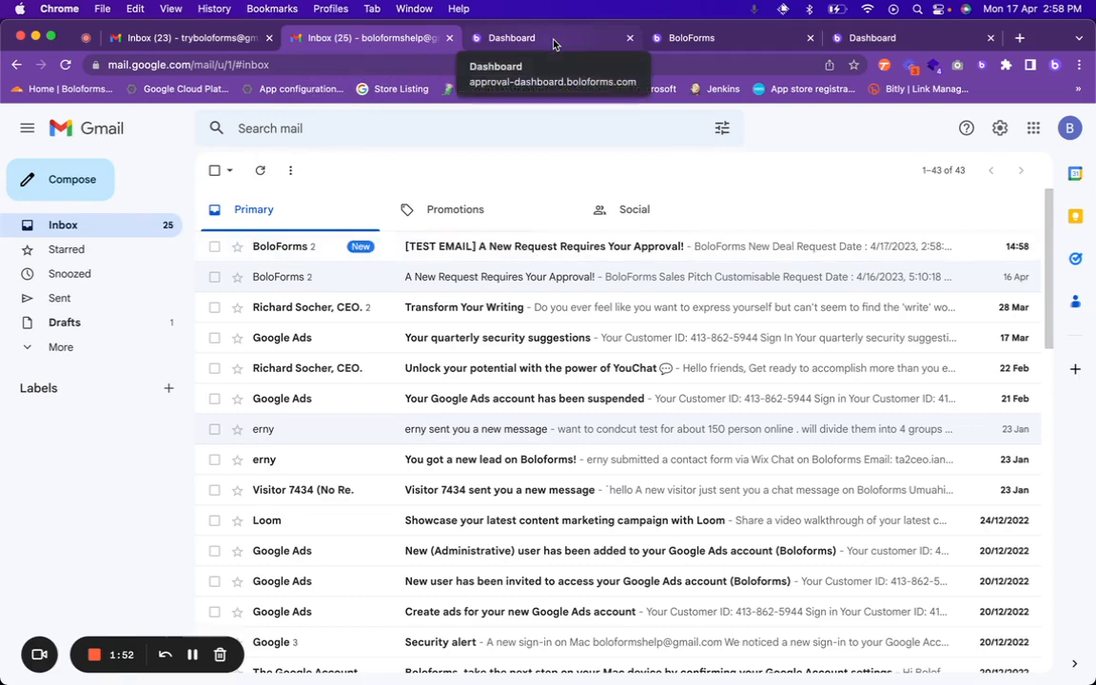
Read the [TEST EMAIL] approval request and follow its APPROVE link
left_click(544, 245)
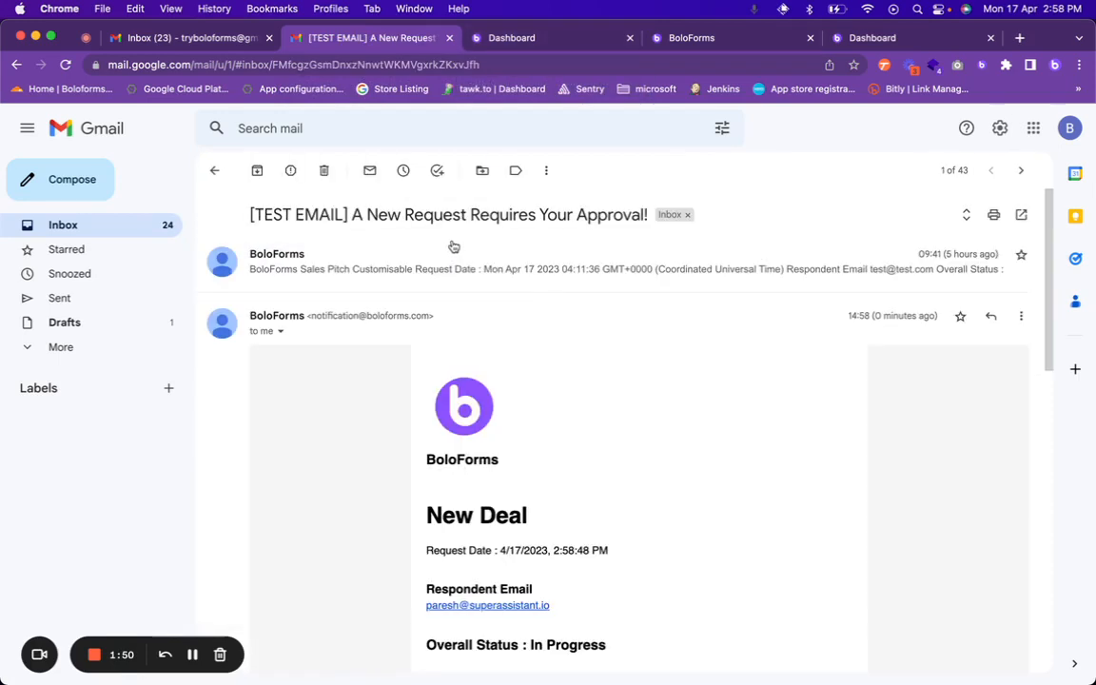
scroll("down", 3)
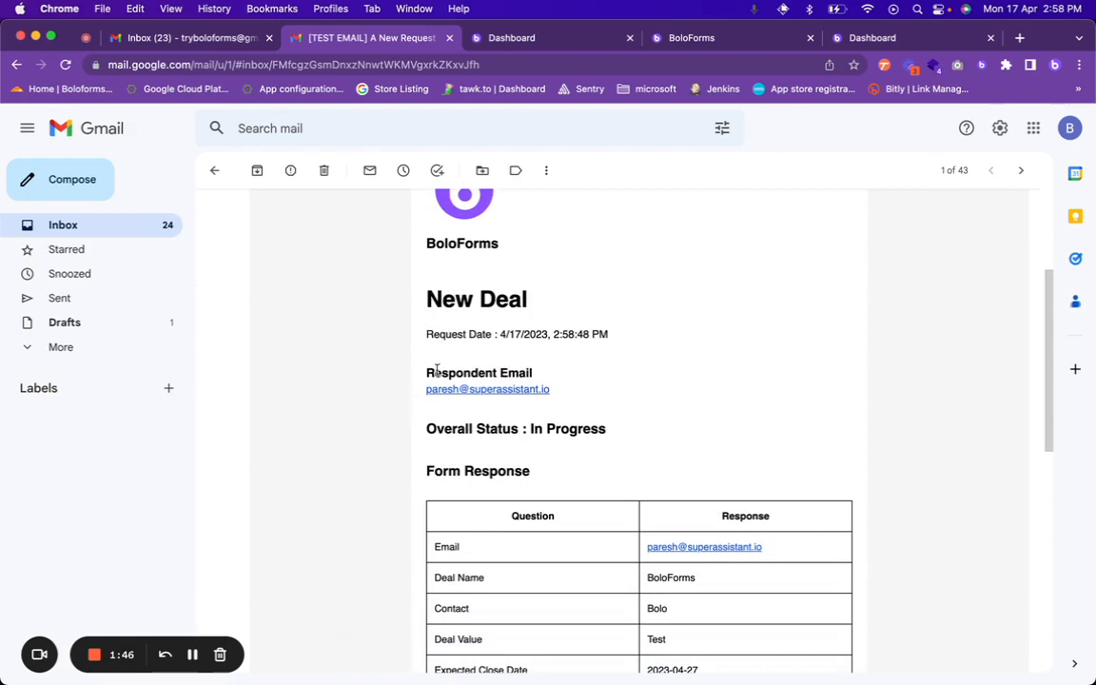
scroll("down", 3)
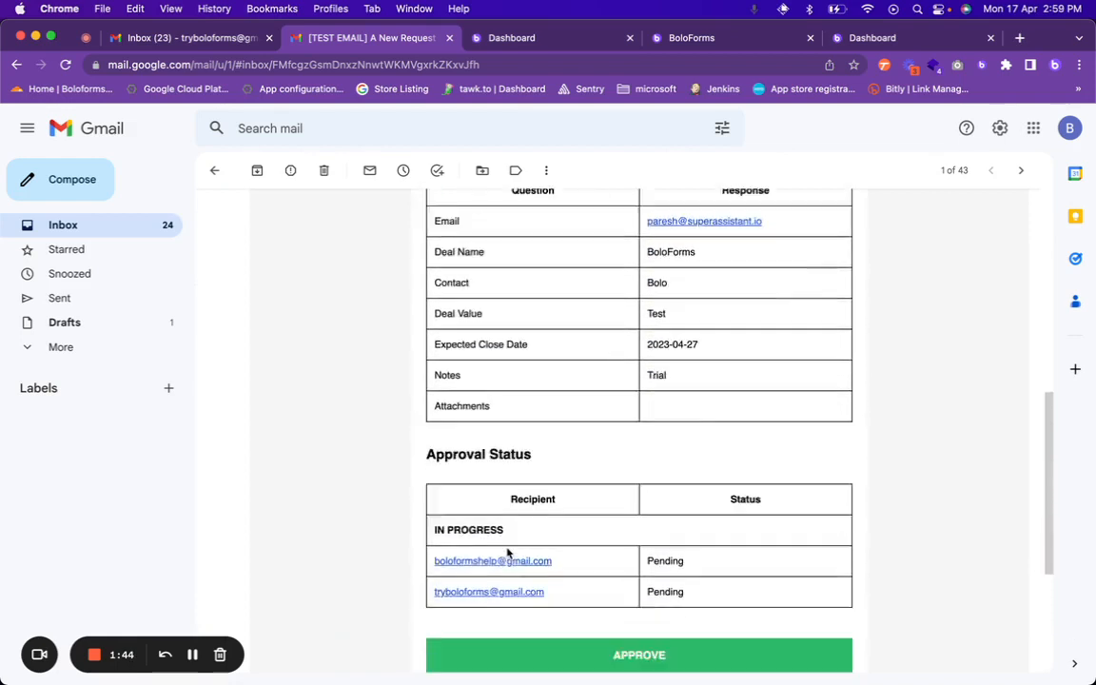
scroll("down", 3)
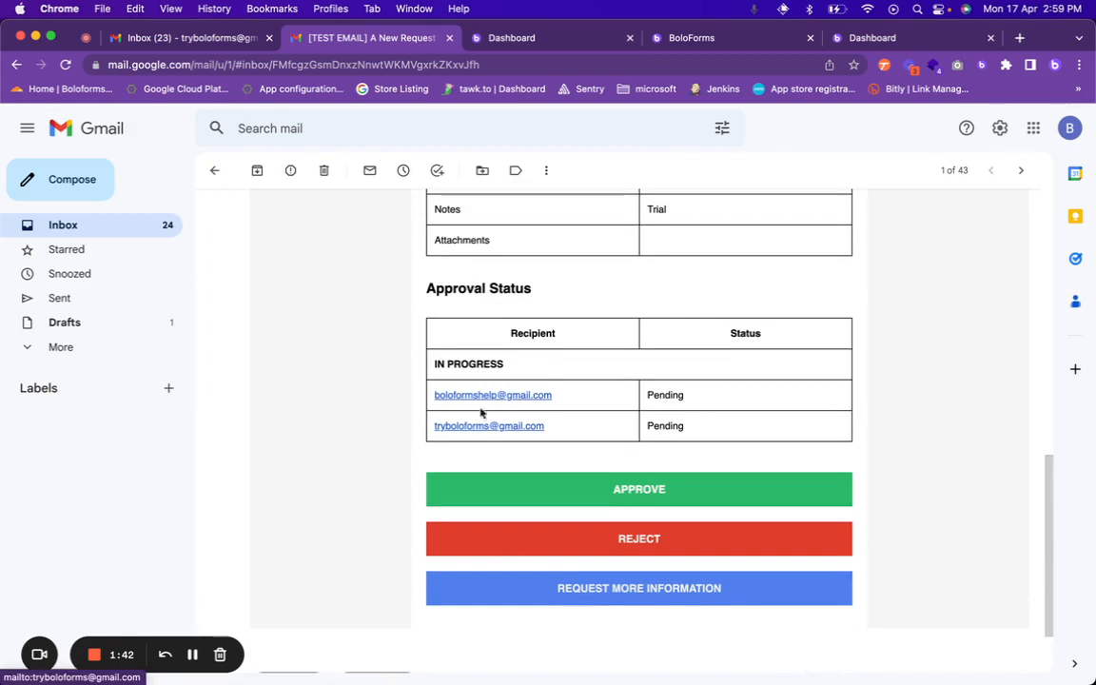
left_click(639, 488)
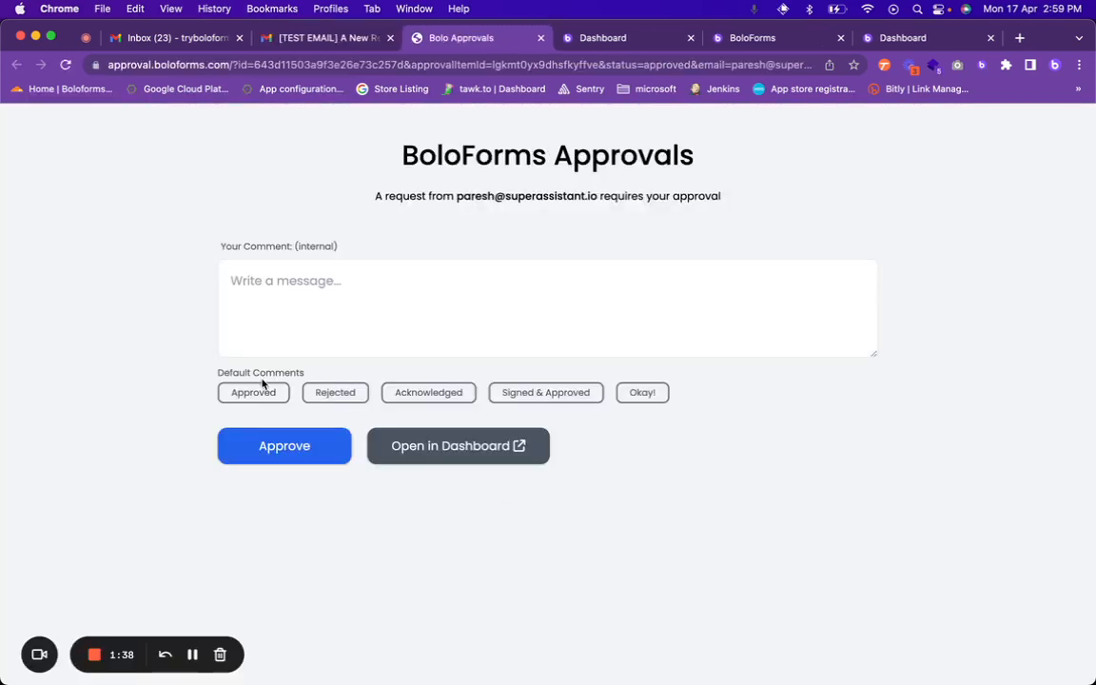
Confirm the first approval and move to the second approver's request email
left_click(283, 445)
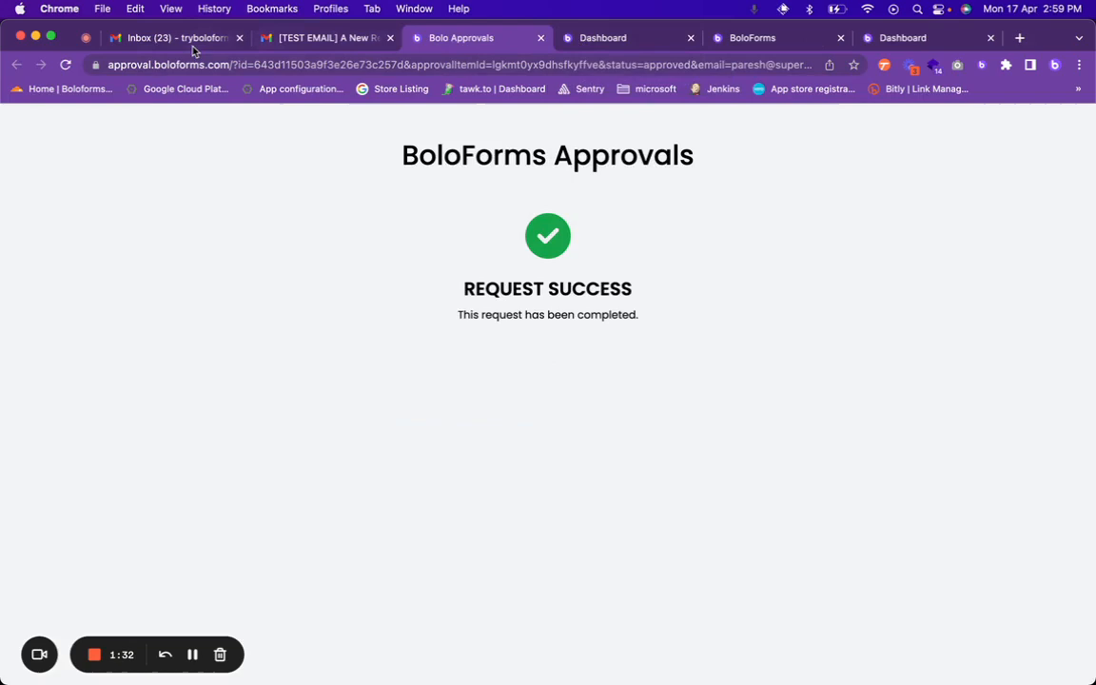
left_click(176, 38)
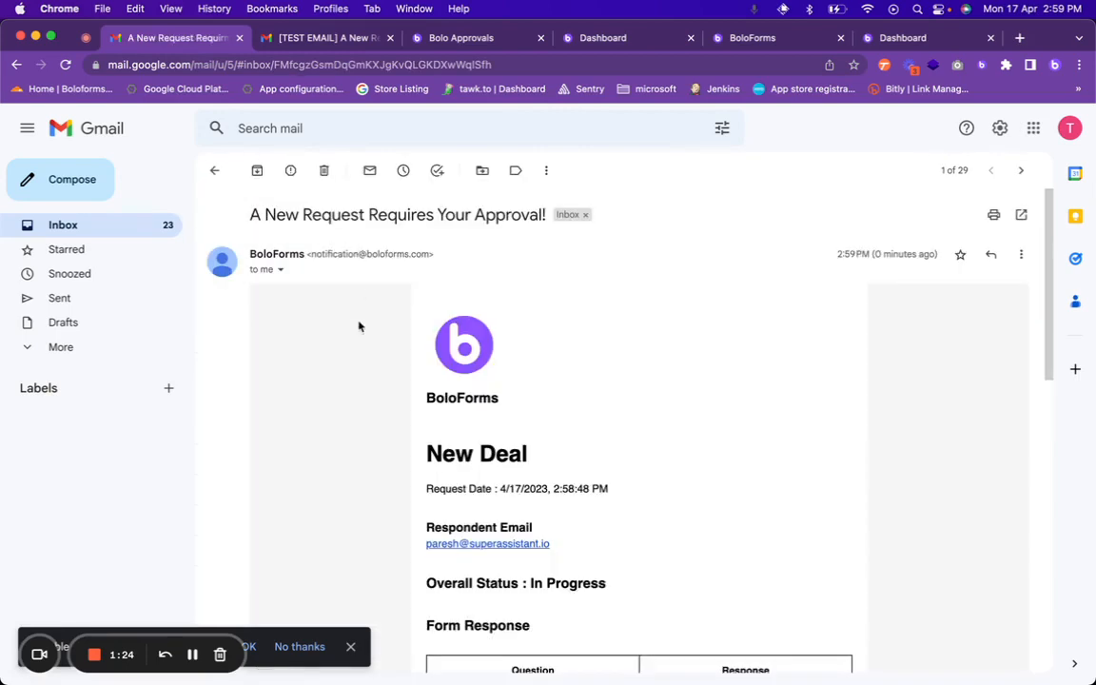
scroll("down", 3)
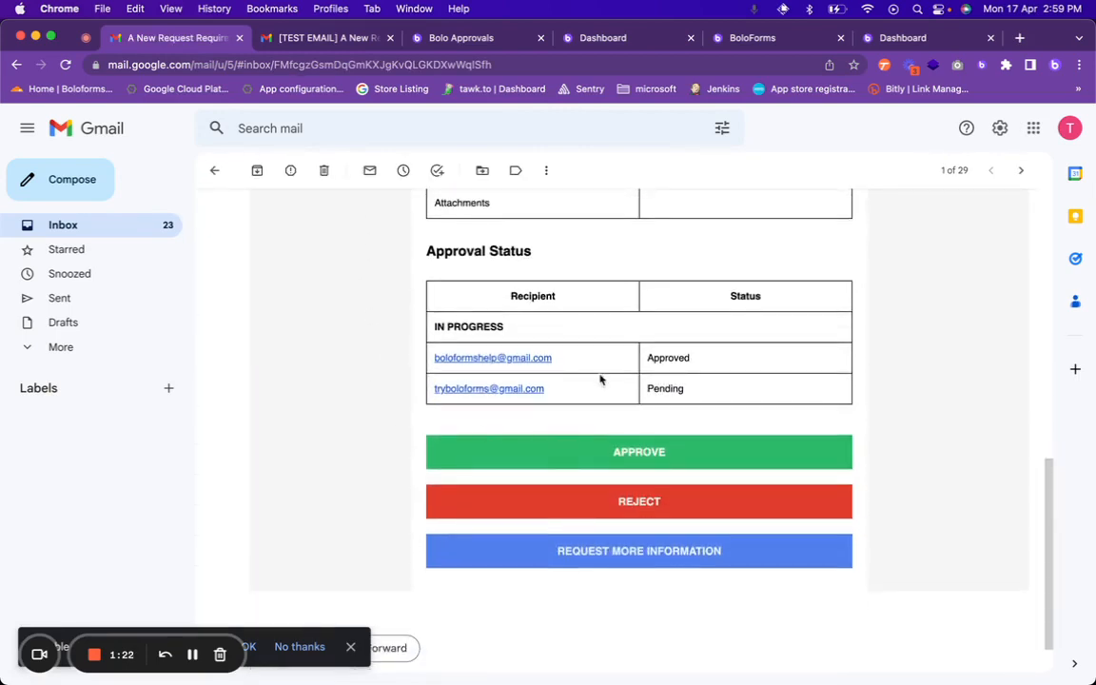
mouse_move(607, 428)
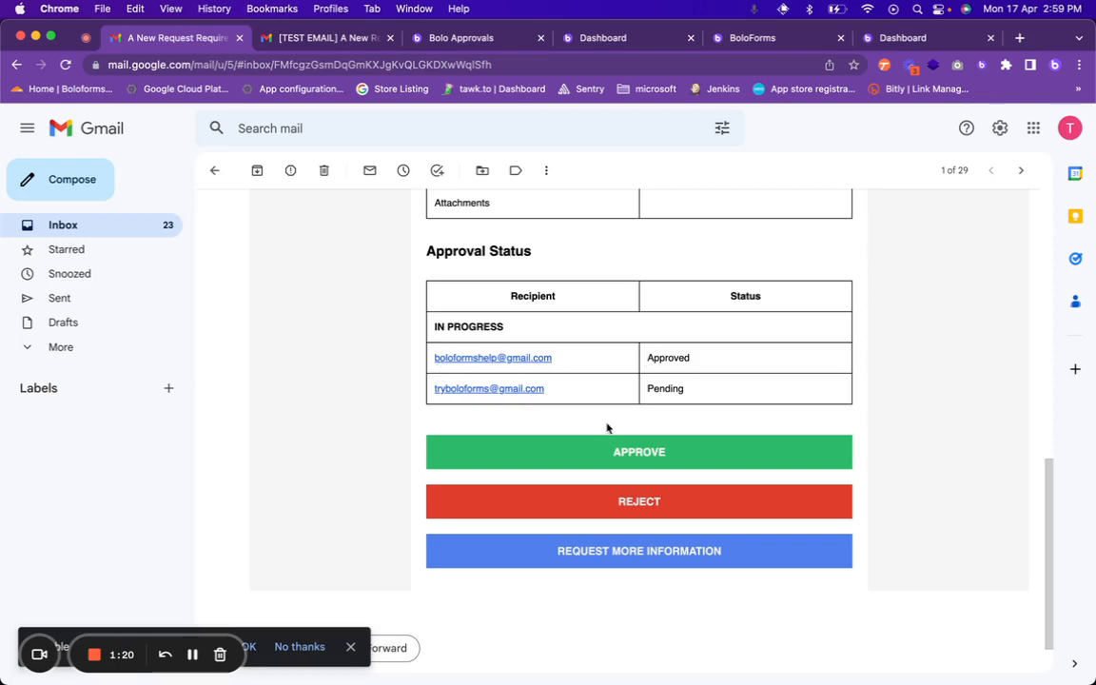
Approve as the second approver with the comment 'Approved' and return to BoloForms
left_click(638, 452)
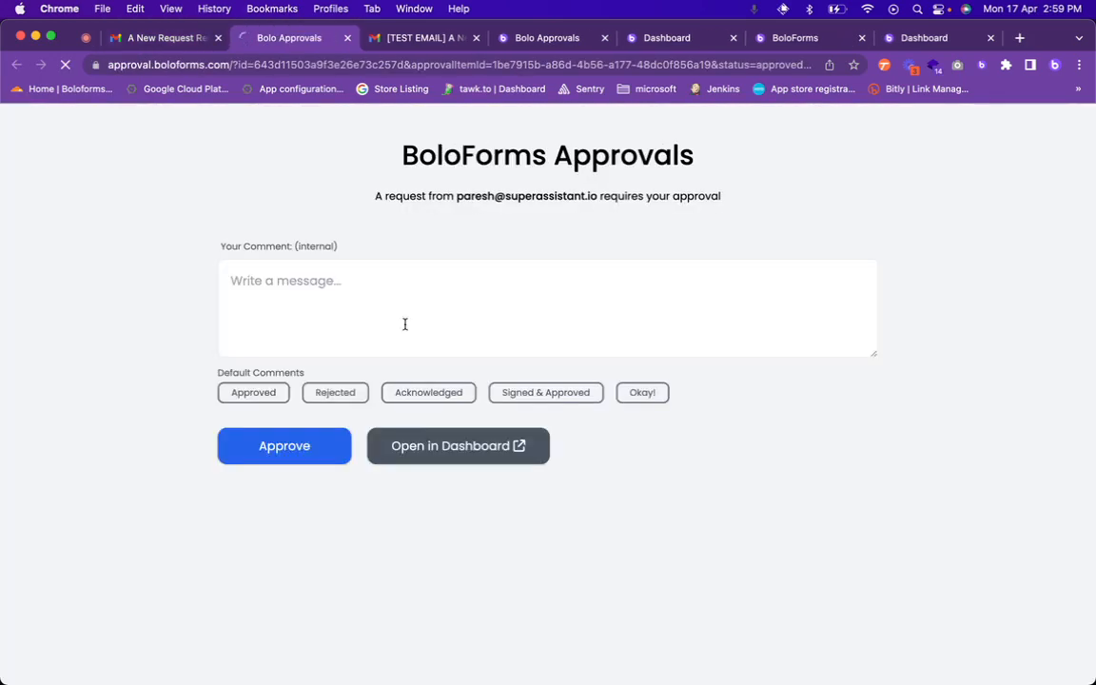
left_click(253, 392)
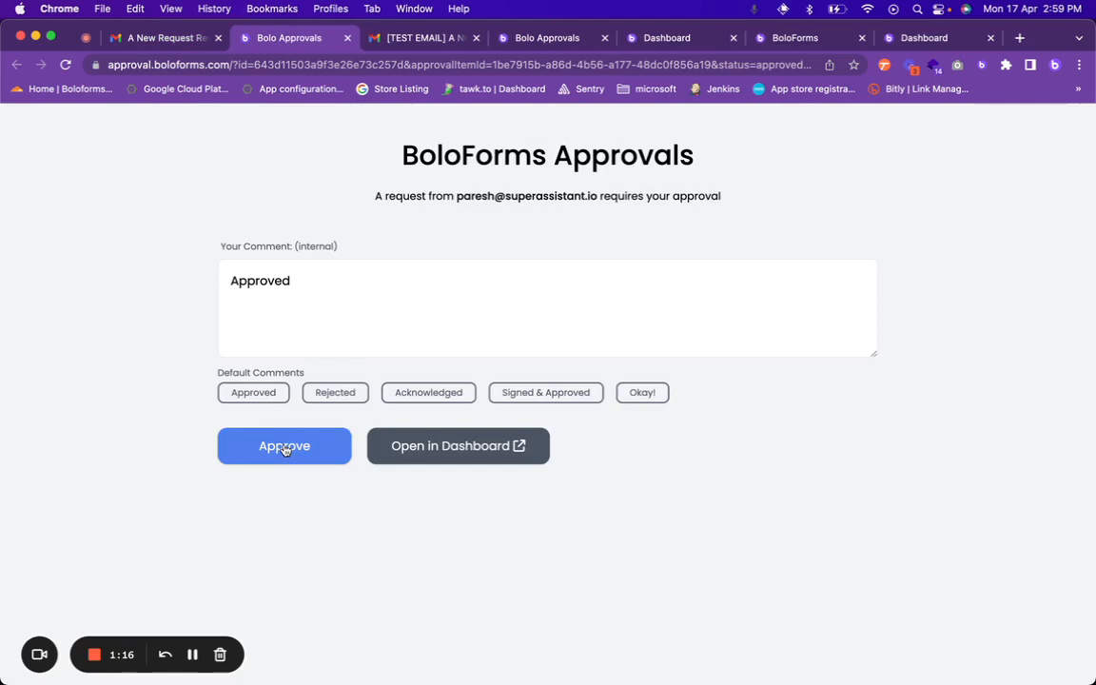
left_click(284, 446)
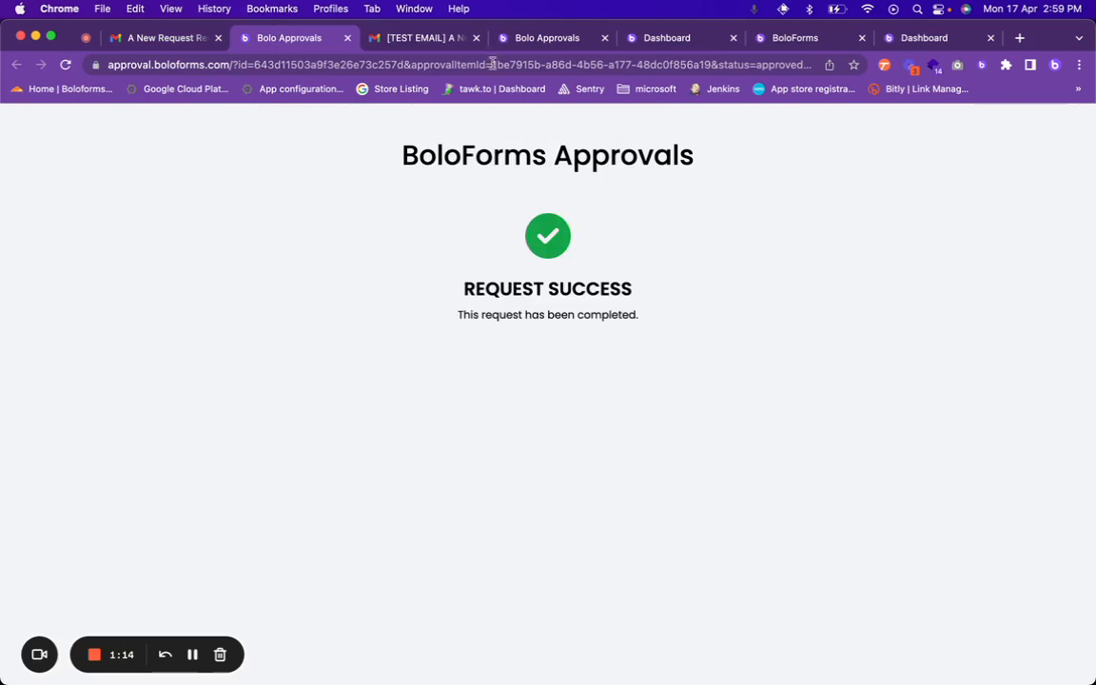
left_click(667, 37)
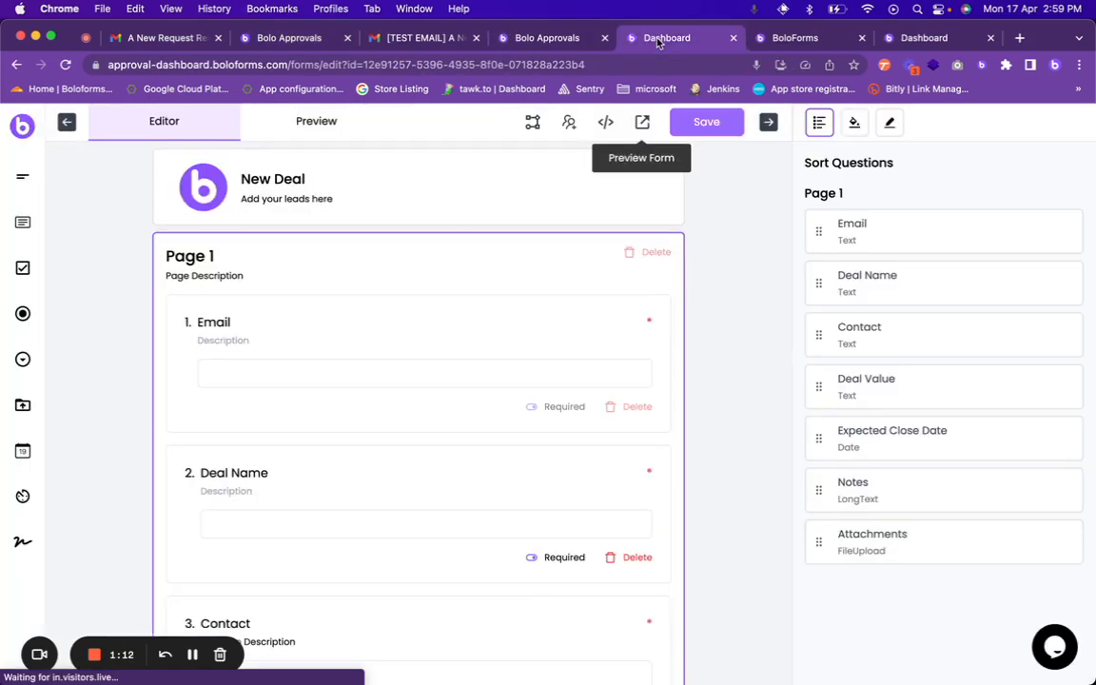
Return to the forms list and open New Deal's responses to view the Approved status
left_click(66, 121)
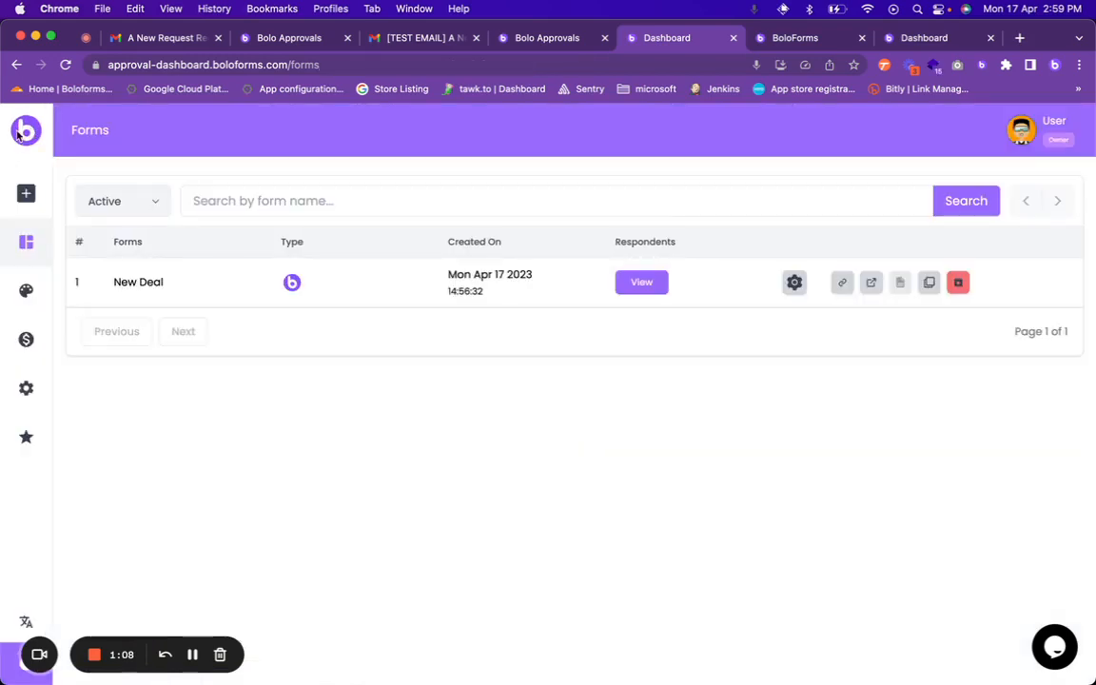
mouse_move(138, 282)
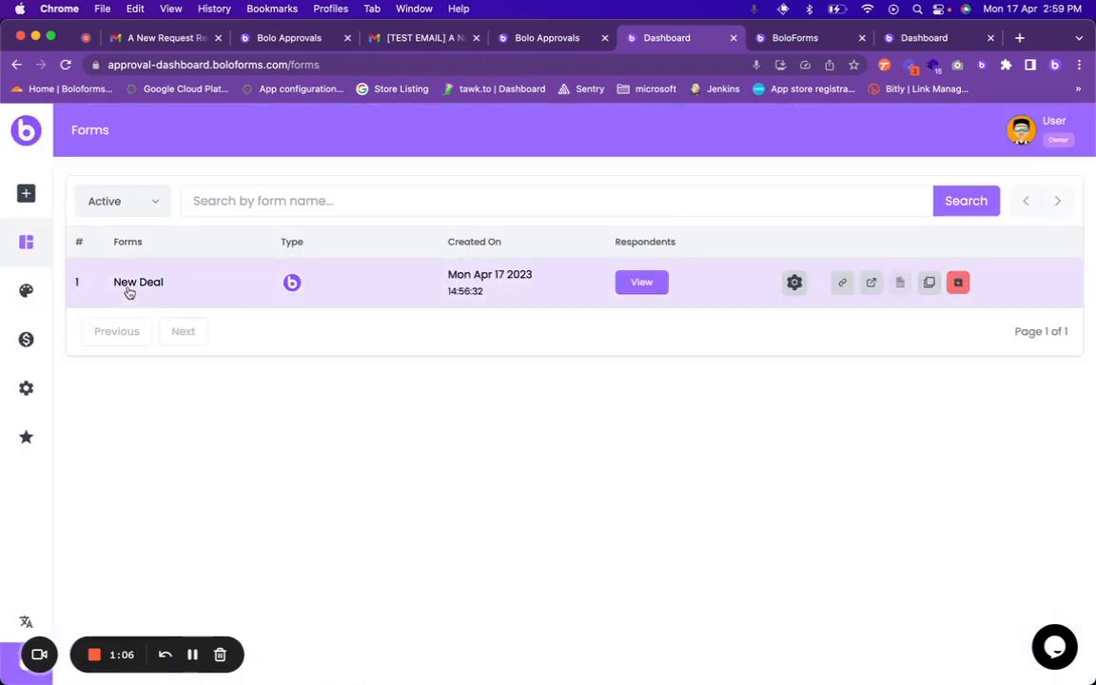
left_click(641, 282)
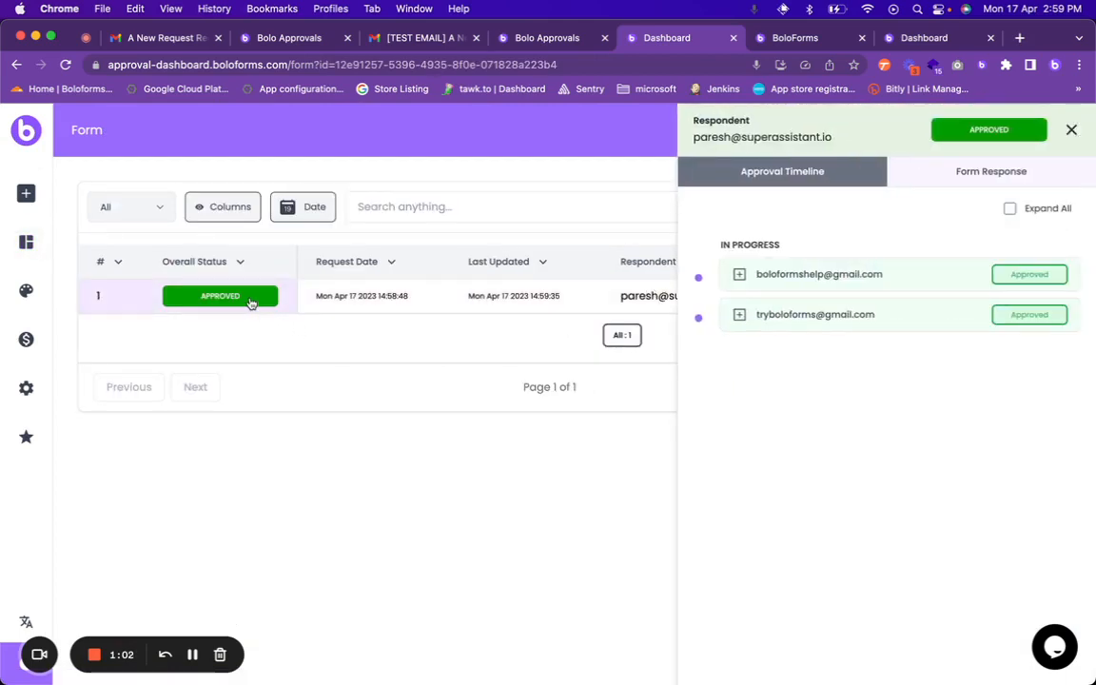
Review both approvals in the Approval Timeline and the submitted form answers, then close the details panel
left_click(739, 274)
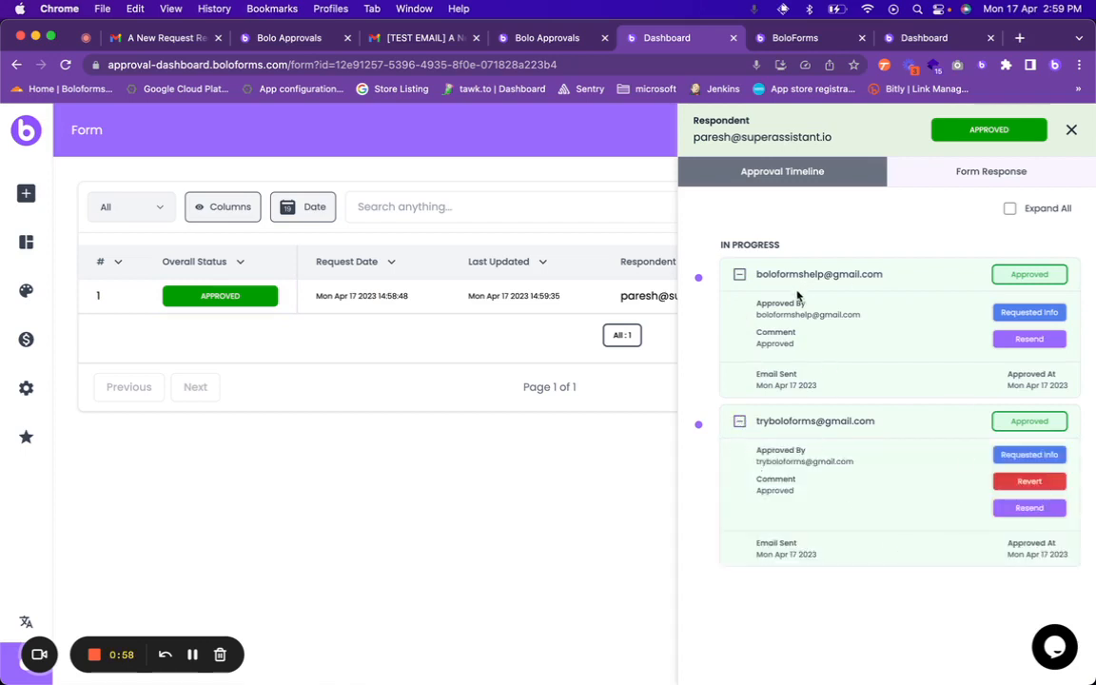
mouse_move(766, 335)
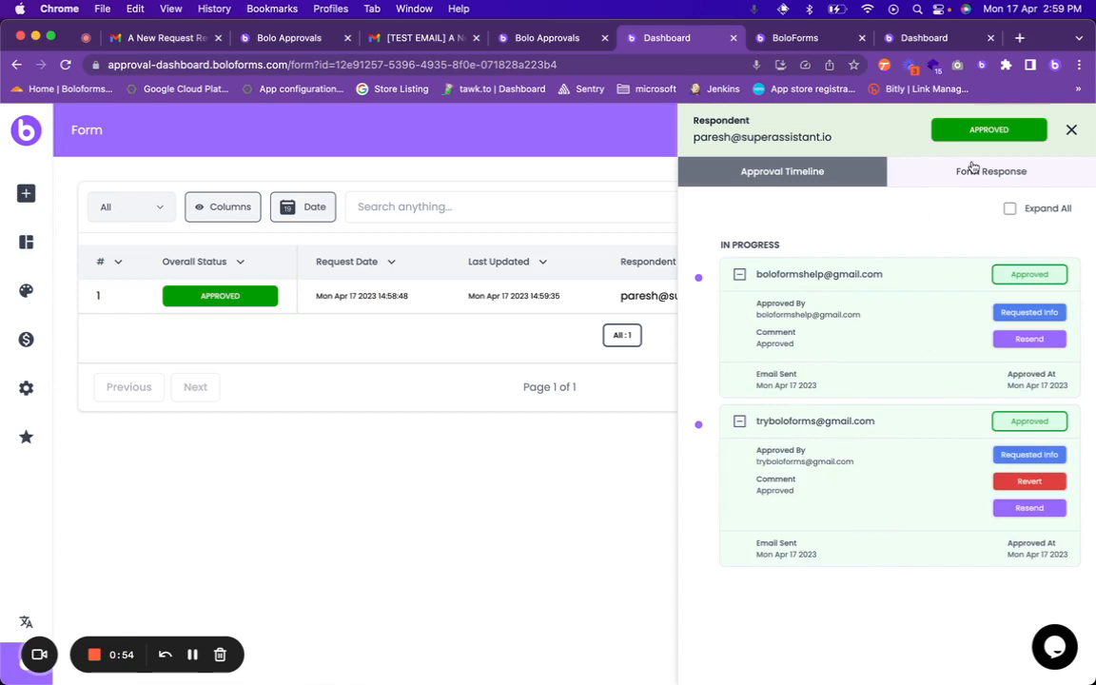
left_click(990, 171)
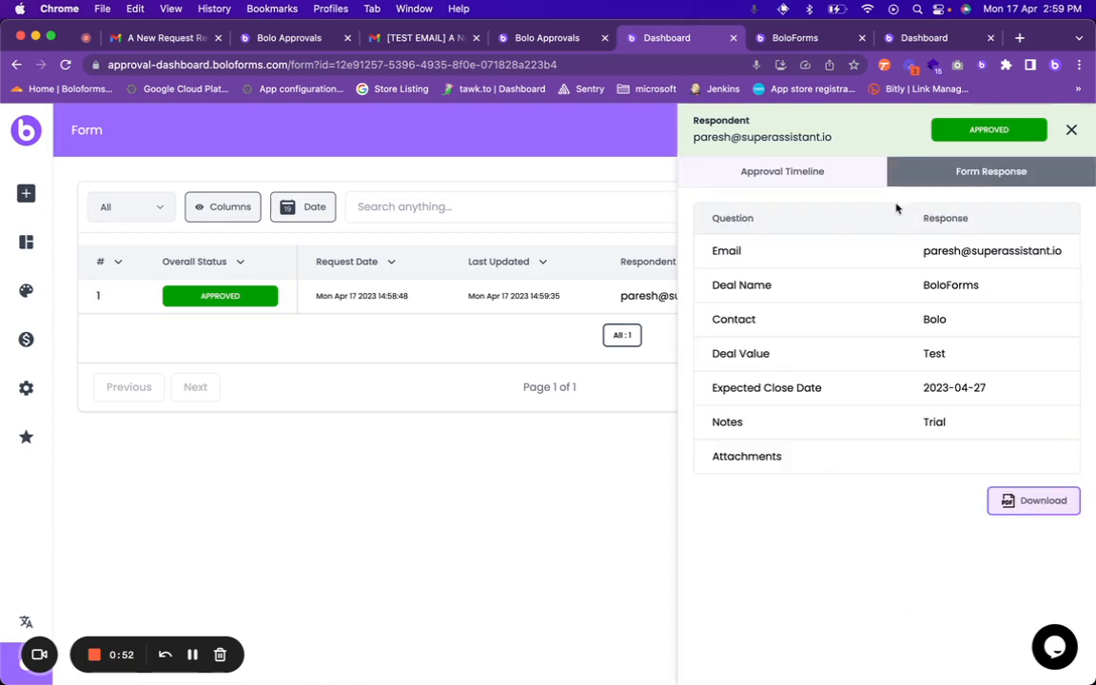
left_click(1071, 130)
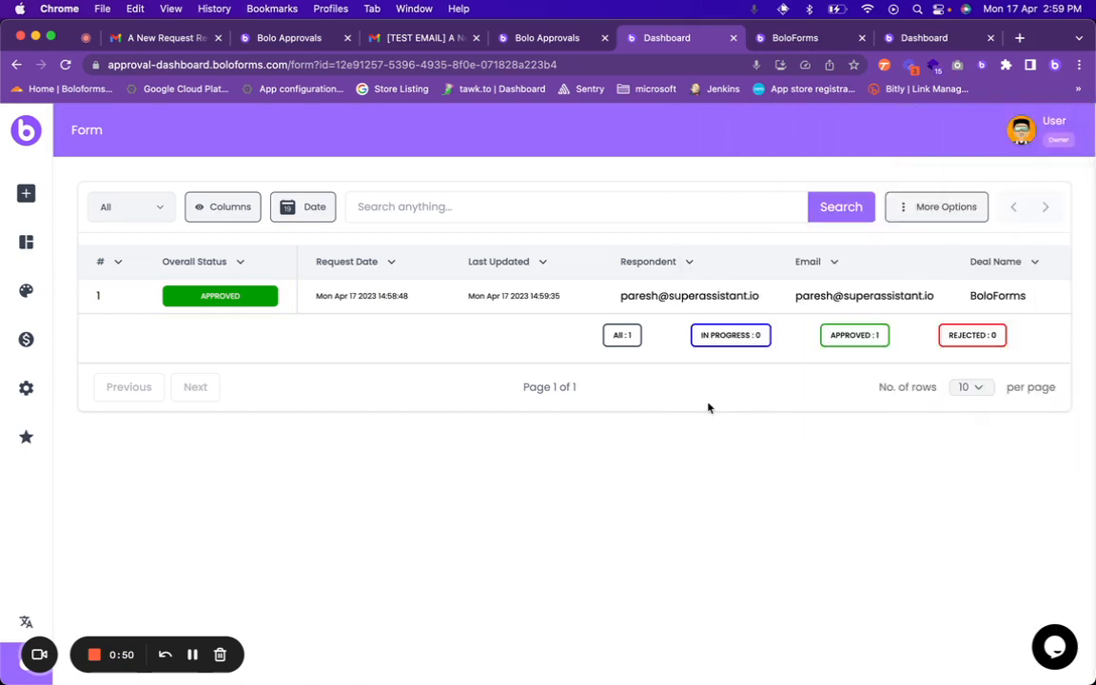